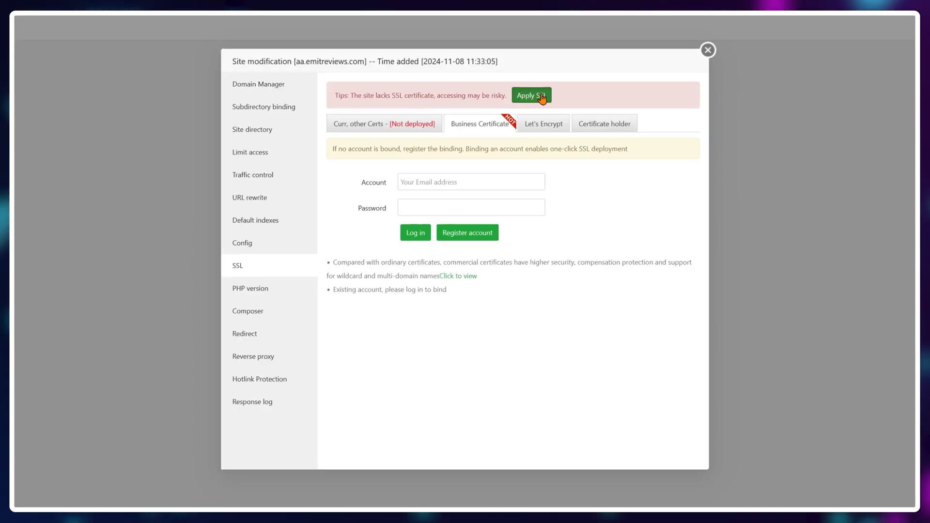
Go from spanel.io to ScalaHosting's self-managed VPS page and show the Build #1–#4 prices
click(708, 49)
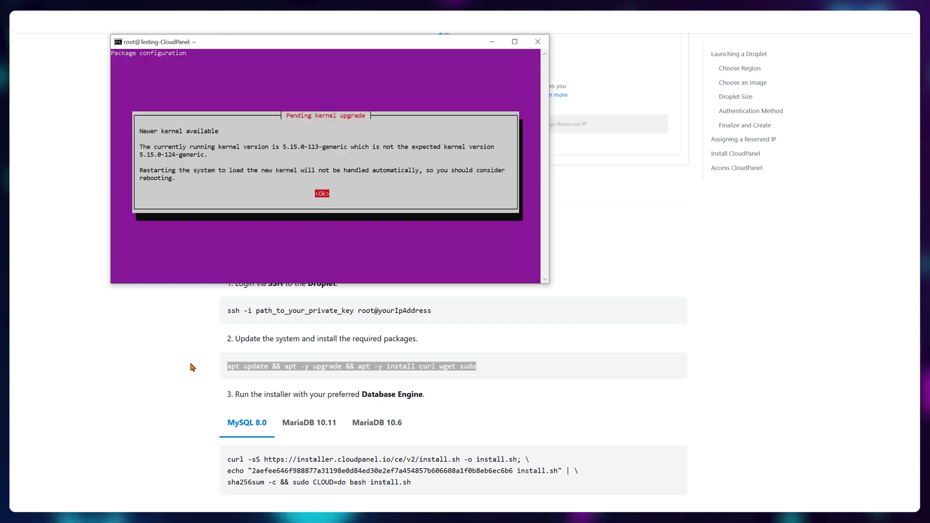
click(321, 193)
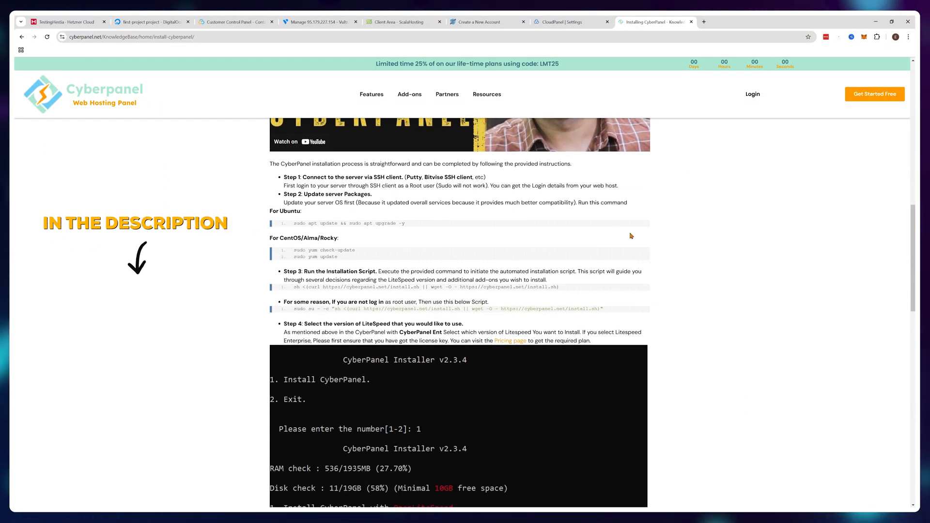
scroll(down, 3)
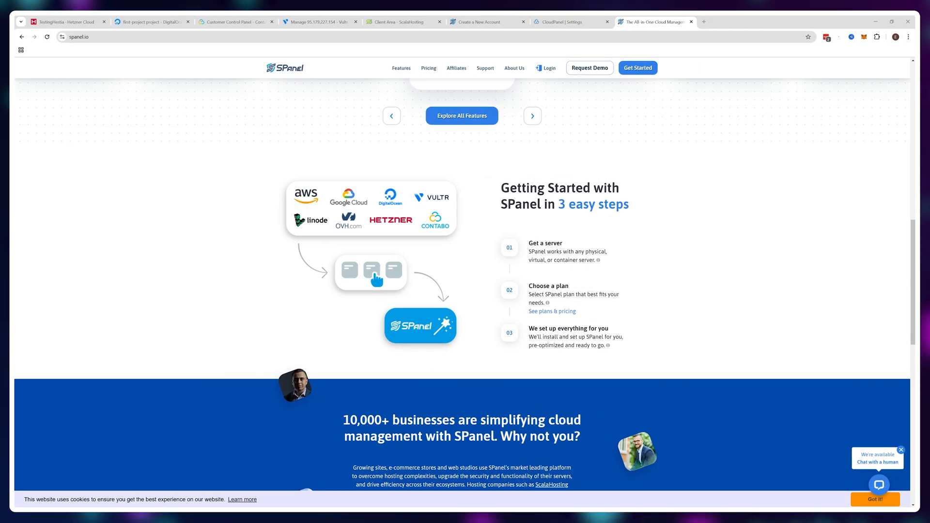
scroll(down, 3)
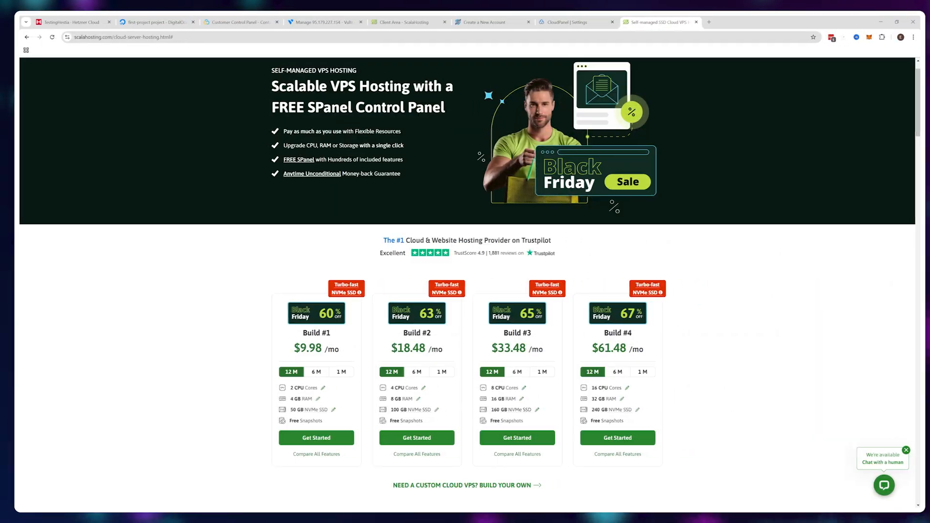
scroll(down, 3)
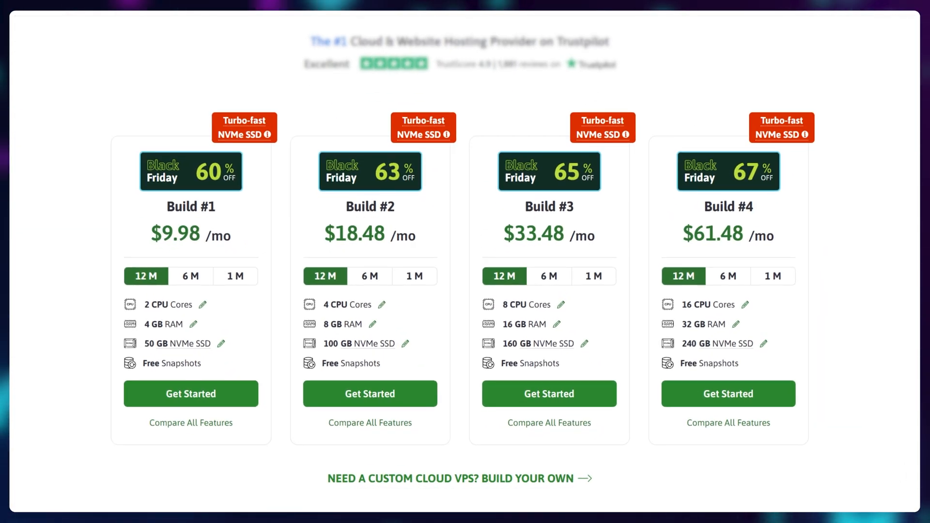
click(738, 21)
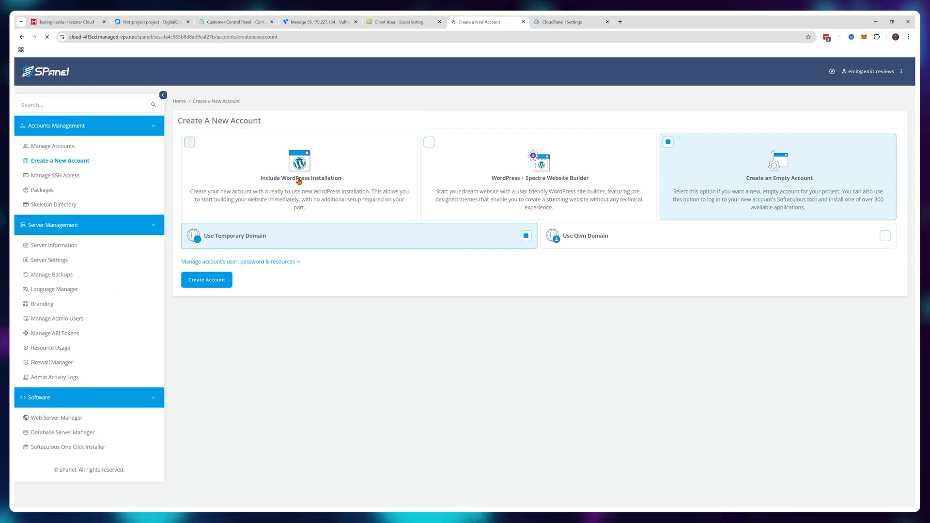
Pick 'Include WordPress Installation' as the new account's type
click(206, 280)
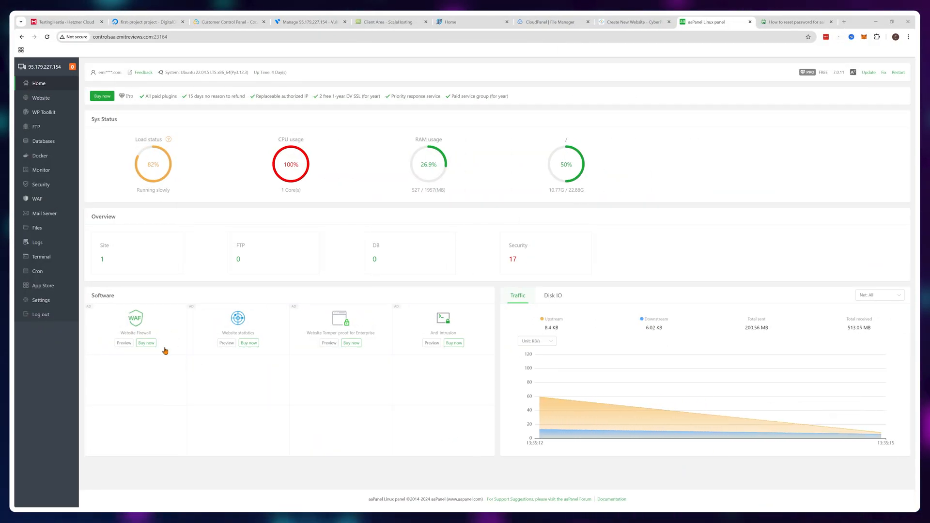
mouse_move(40, 184)
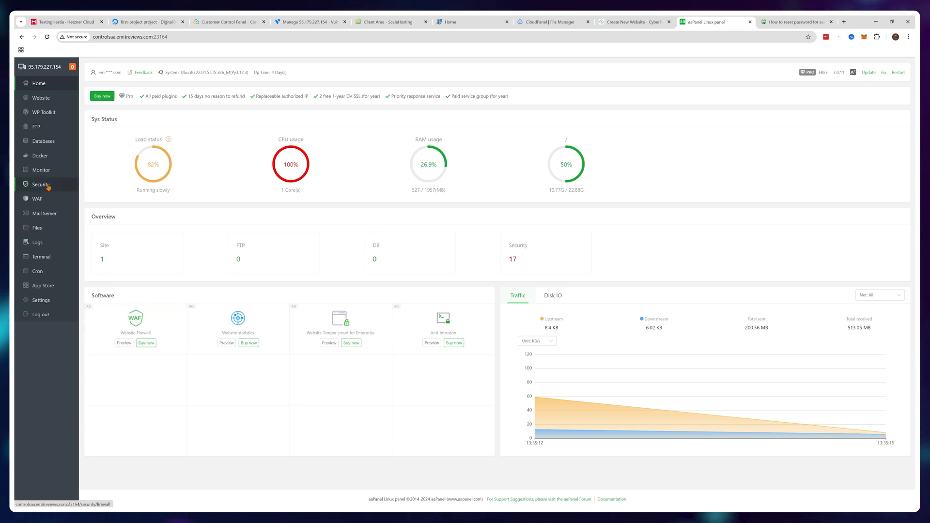
Review aaPanel's System Hardening, Anti Intrusion and WAF sections, then the panel user/password settings
click(40, 184)
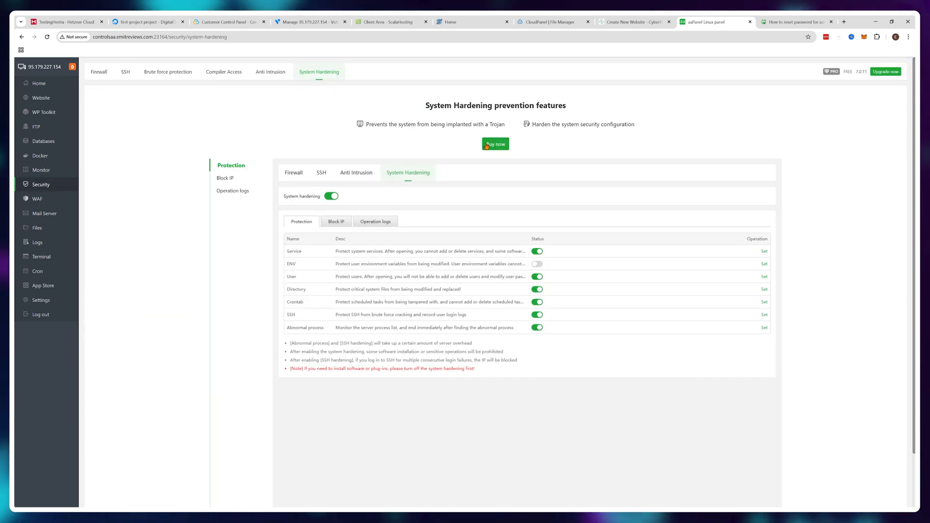
click(270, 71)
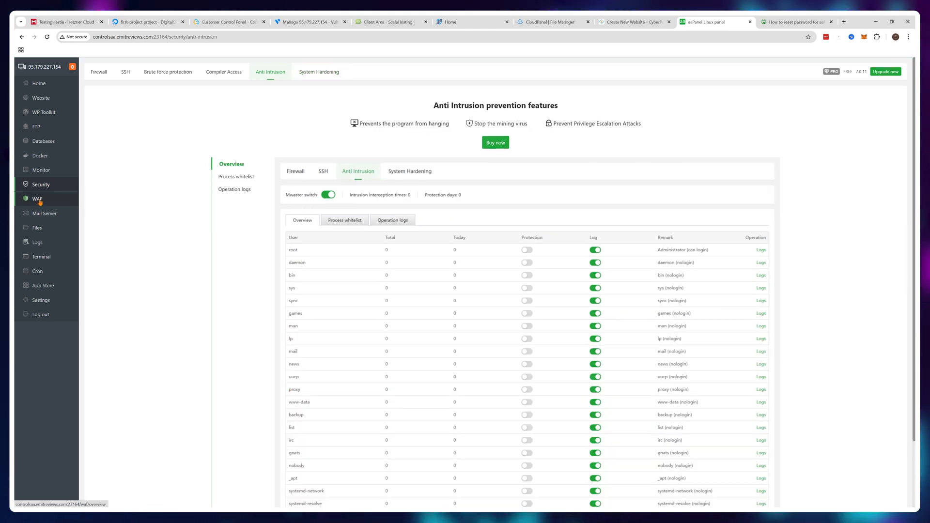
click(36, 198)
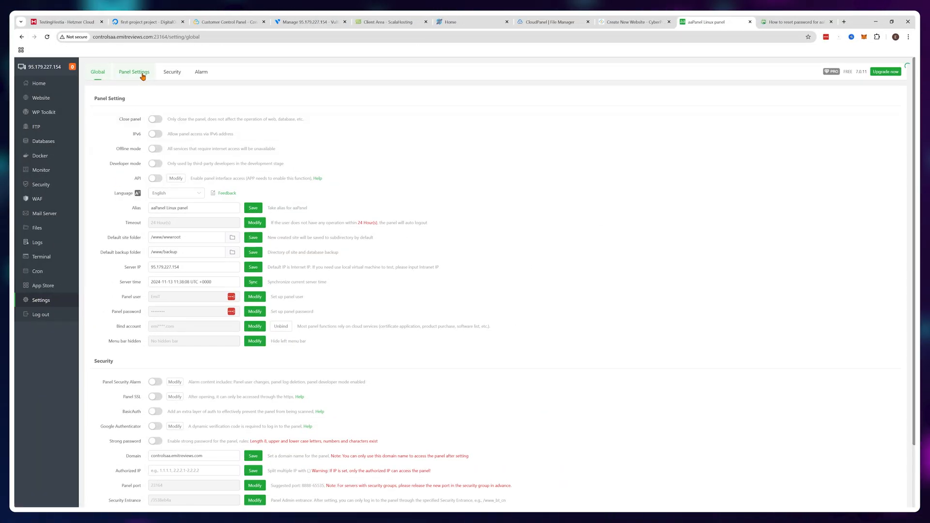
click(134, 71)
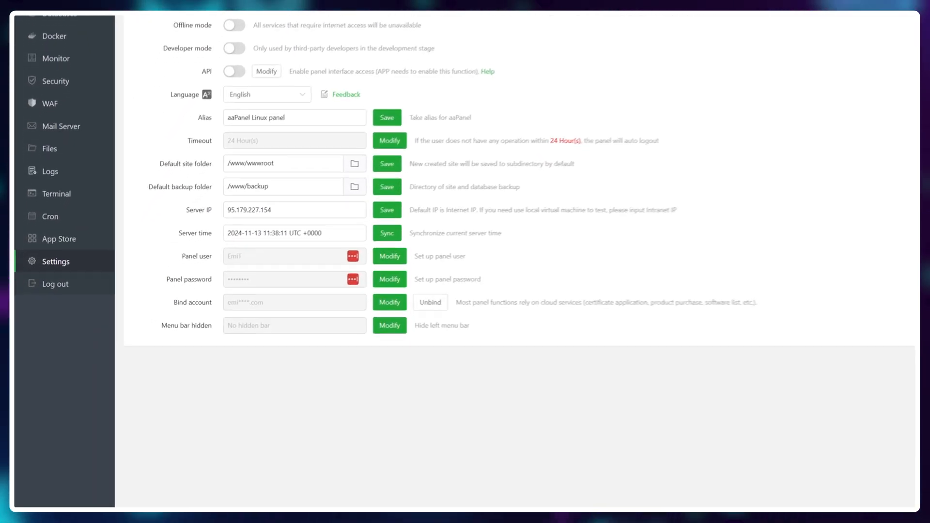
scroll(down, 3)
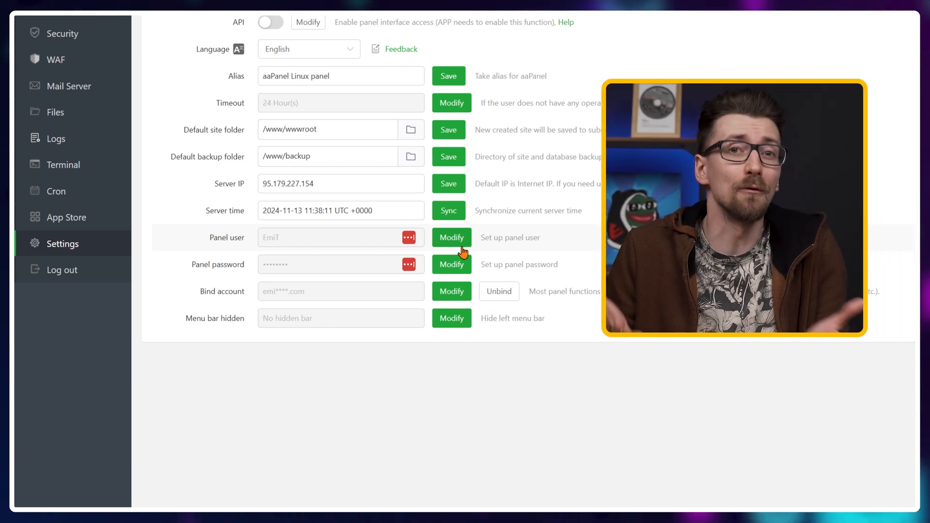
mouse_move(177, 238)
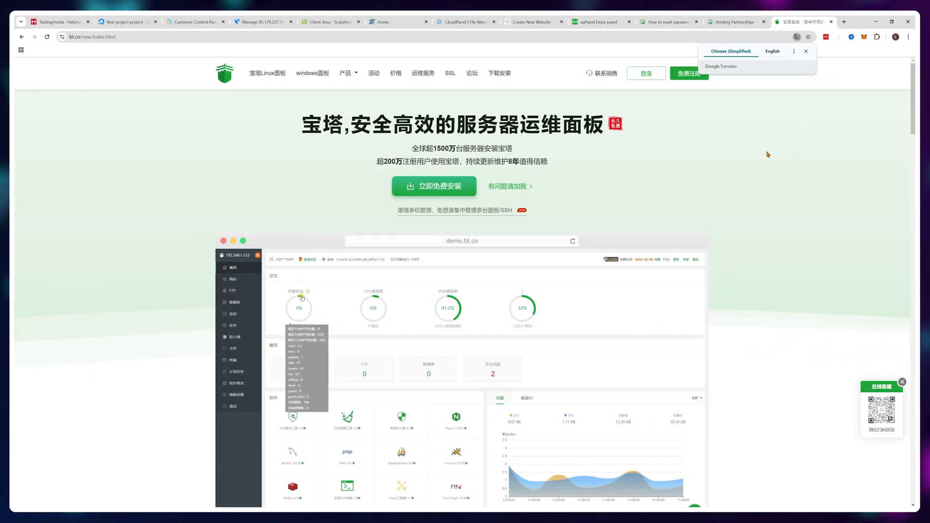
Scroll the bt.cn BaoTa homepage through its web-project and resource-monitoring features
scroll(down, 3)
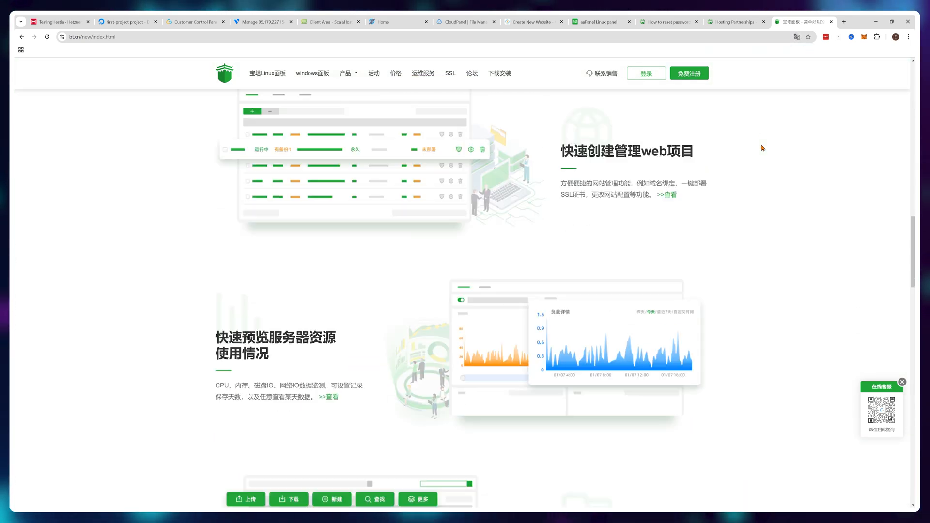
scroll(down, 3)
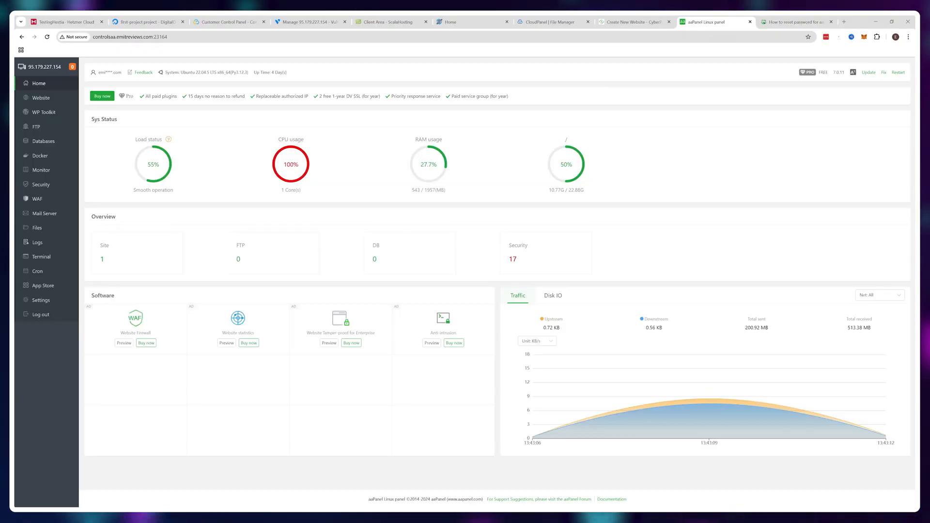
Open the CPU gauge details showing one AMD EPYC-Genoa core at 100% load
click(290, 164)
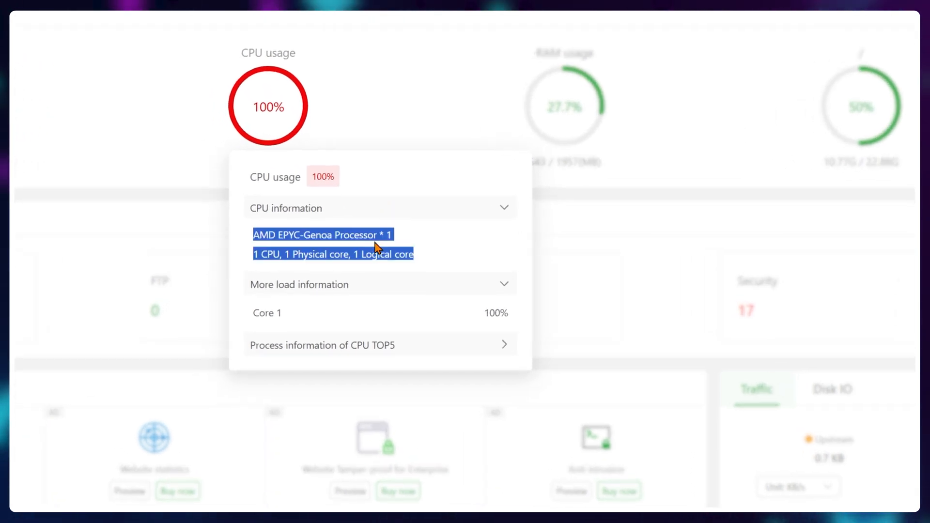
click(402, 312)
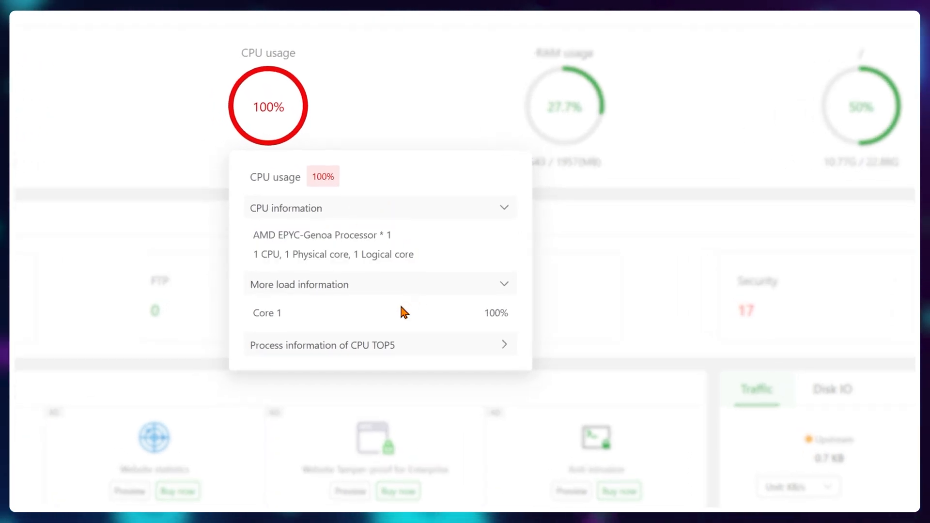
click(227, 20)
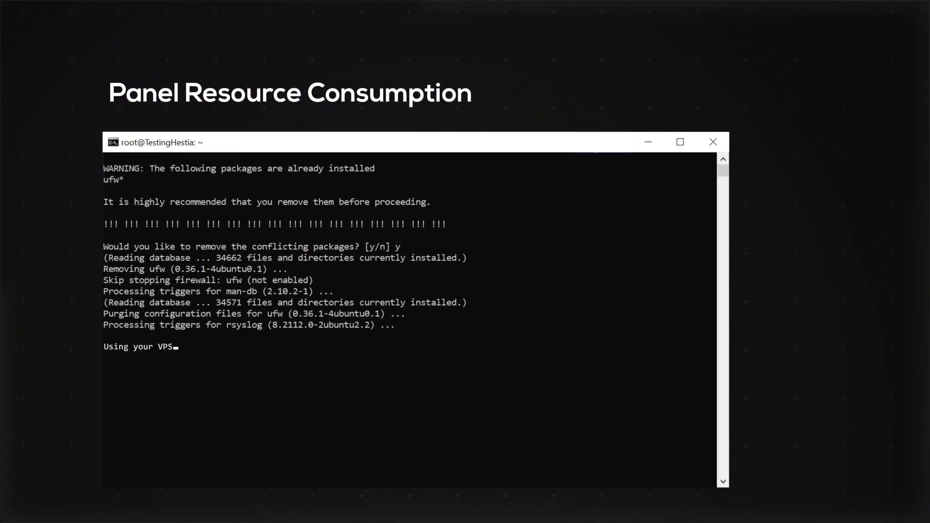
Start a new site in CloudPanel Sites as a WordPress site
scroll(down, 3)
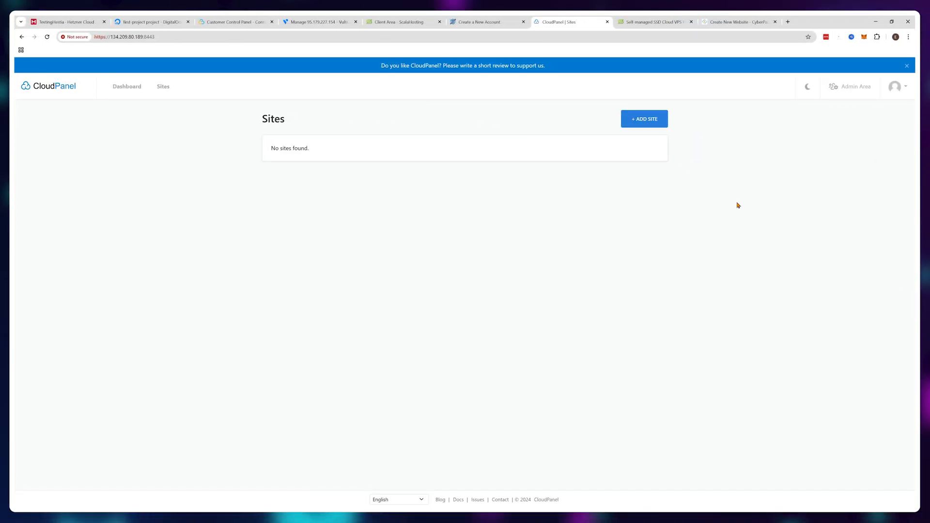
click(644, 118)
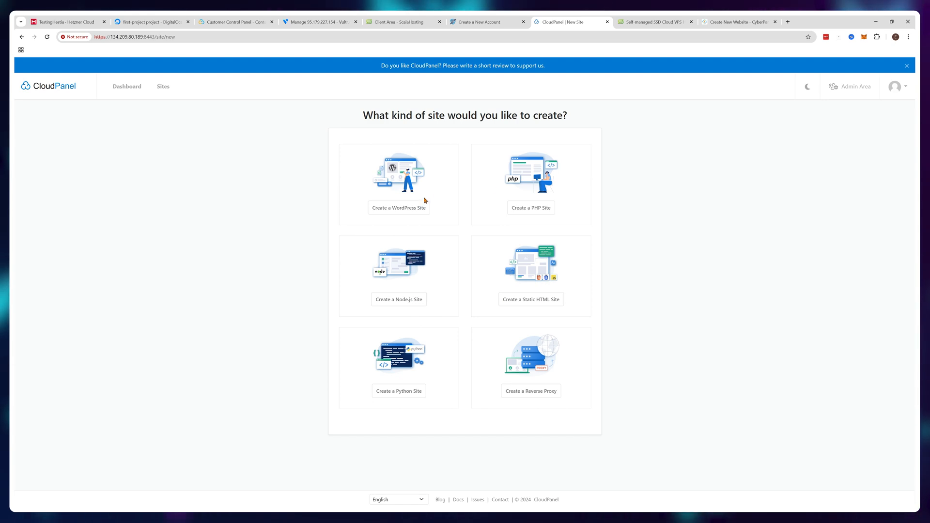
click(398, 207)
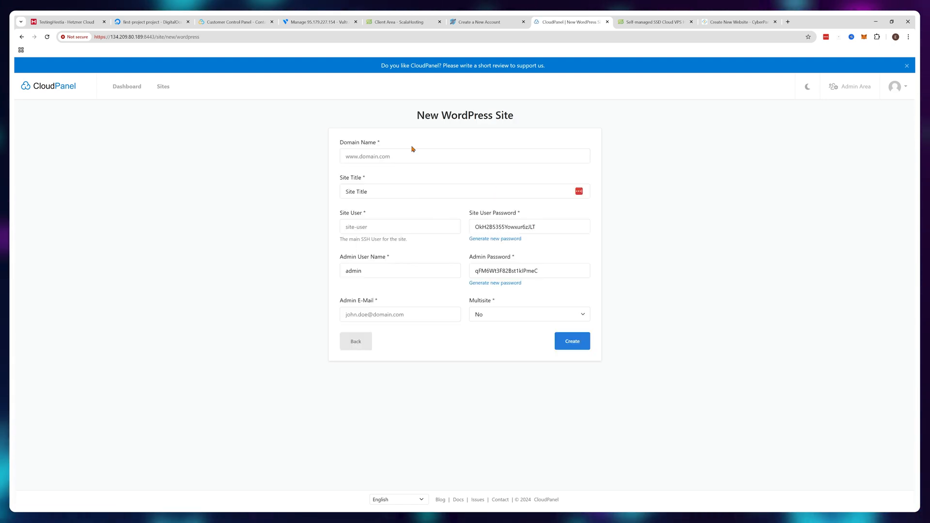
click(575, 22)
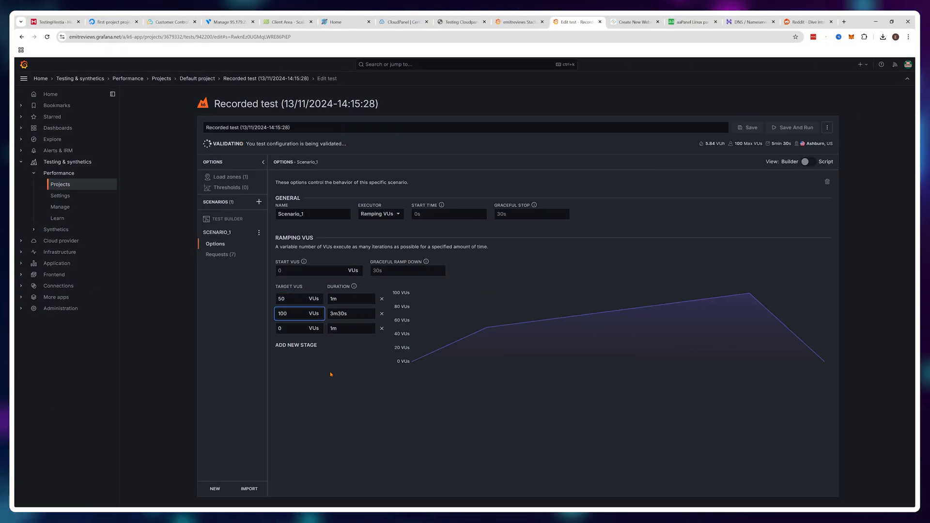
Show the k6 scenario ramping to 50, then 100 virtual users, then down to 0
click(794, 126)
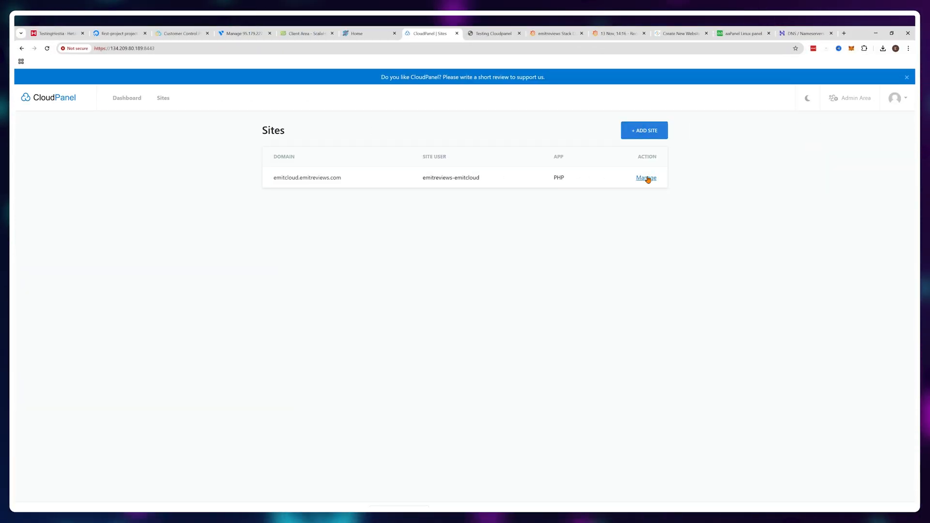
Manage the emitcloud PHP site and view its Varnish Cache settings
click(645, 178)
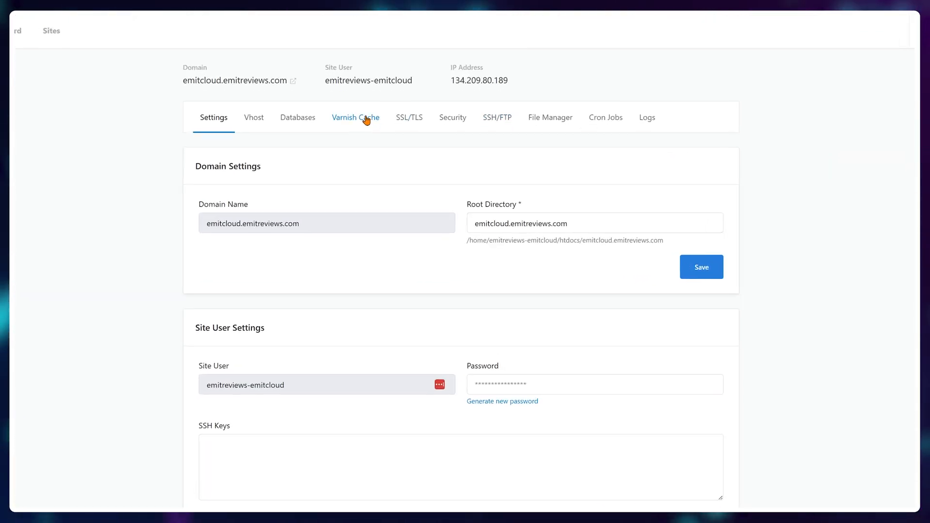
click(355, 116)
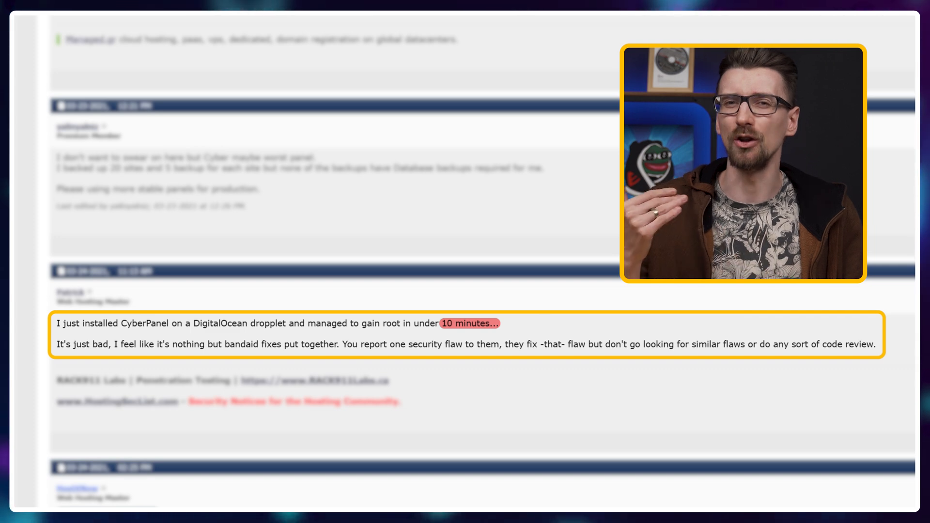
click(543, 23)
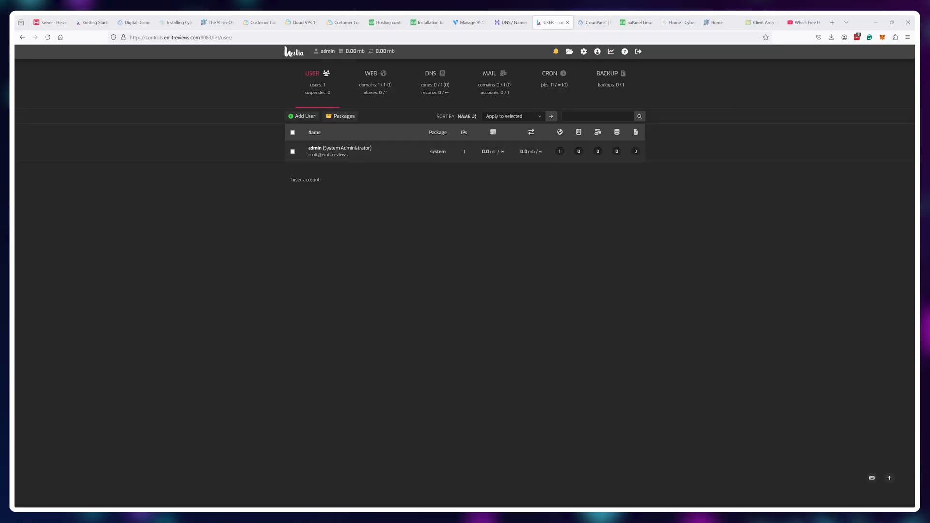
Create a new Hestia panel user named Emit
click(304, 116)
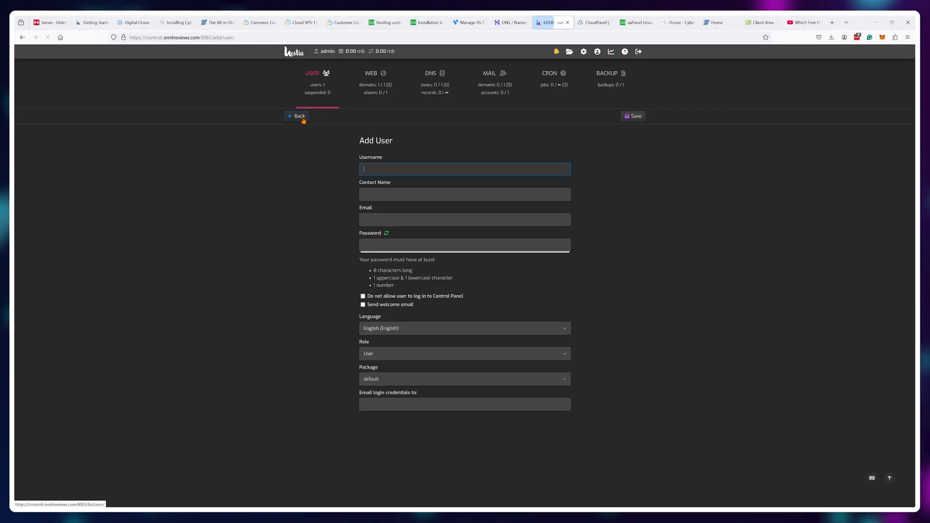
text(Emit)
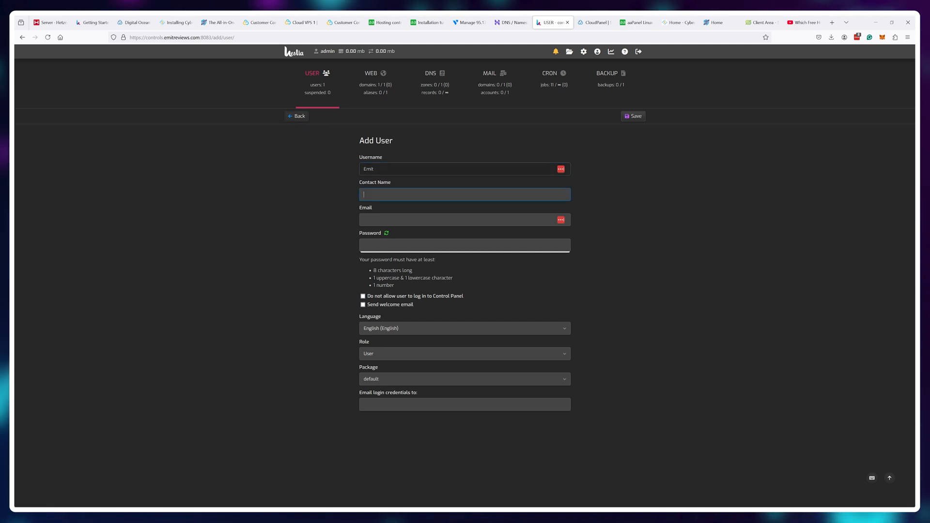
text(E)
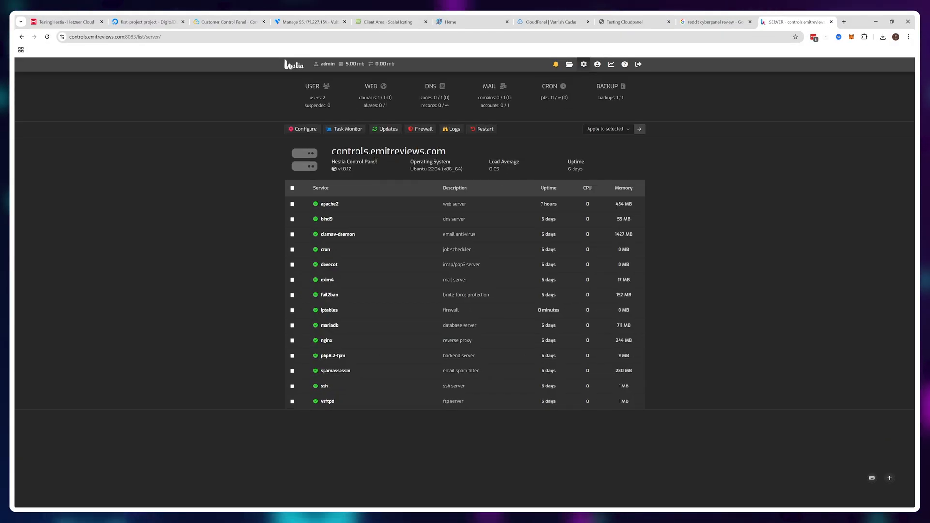
click(302, 129)
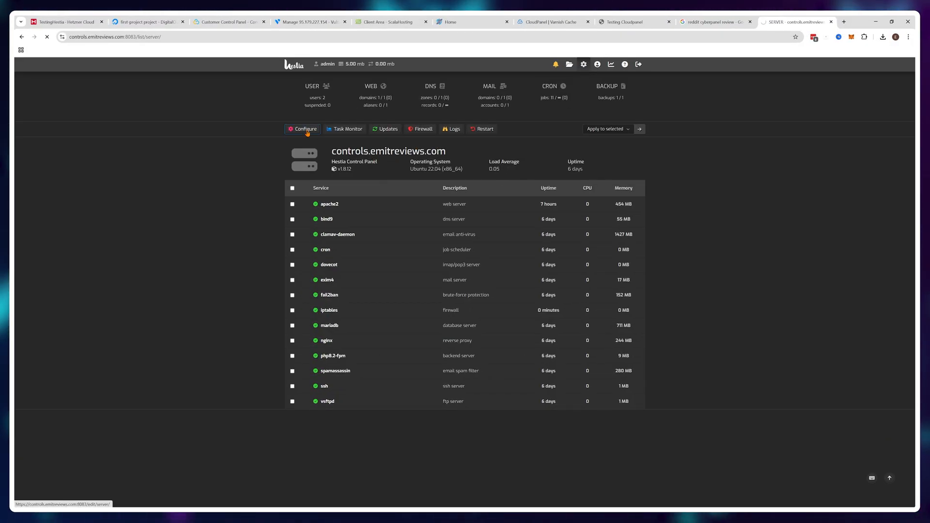
Open the nginx server configuration under Configure's Web Server section
click(302, 129)
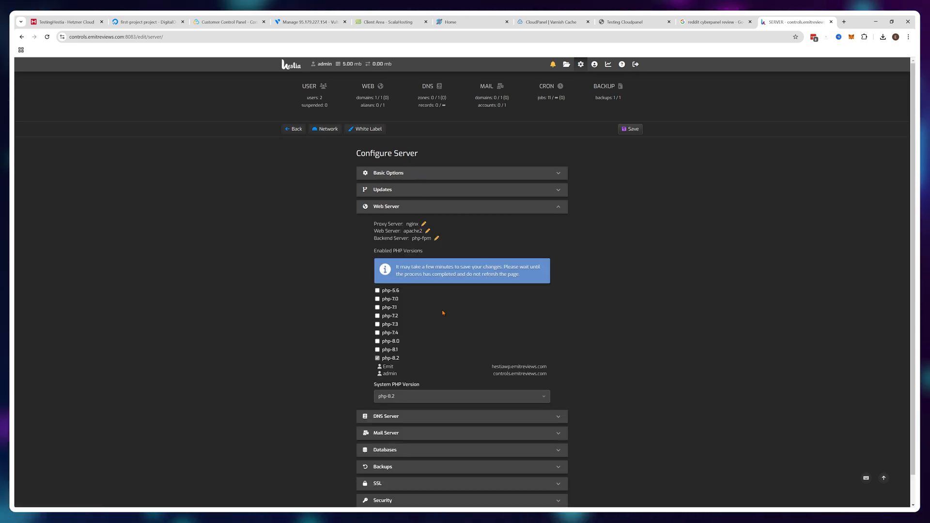
scroll(down, 3)
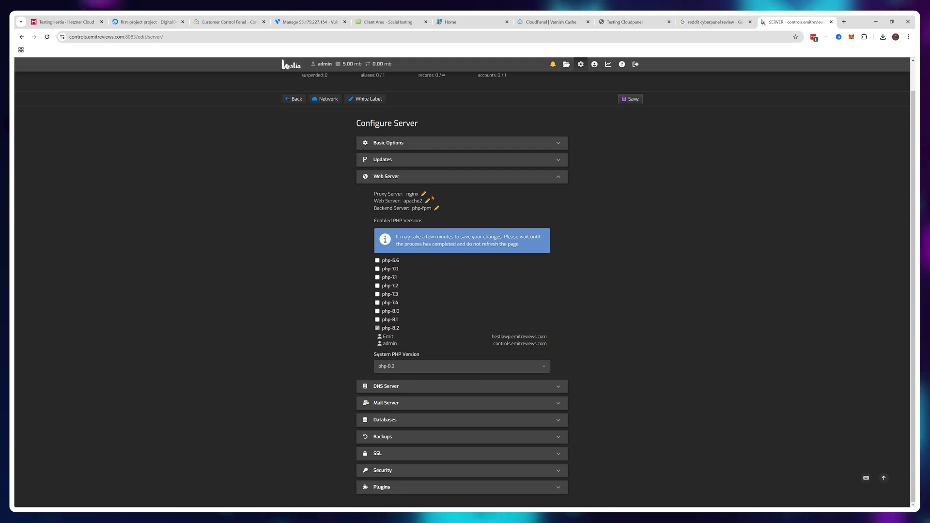
click(424, 194)
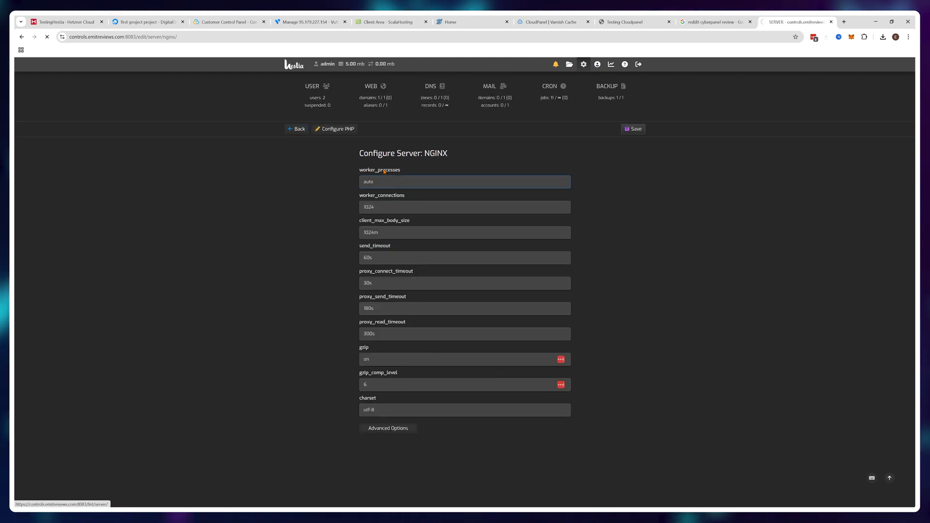
Review the nginx and PHP configuration pages and return to the services list
click(297, 129)
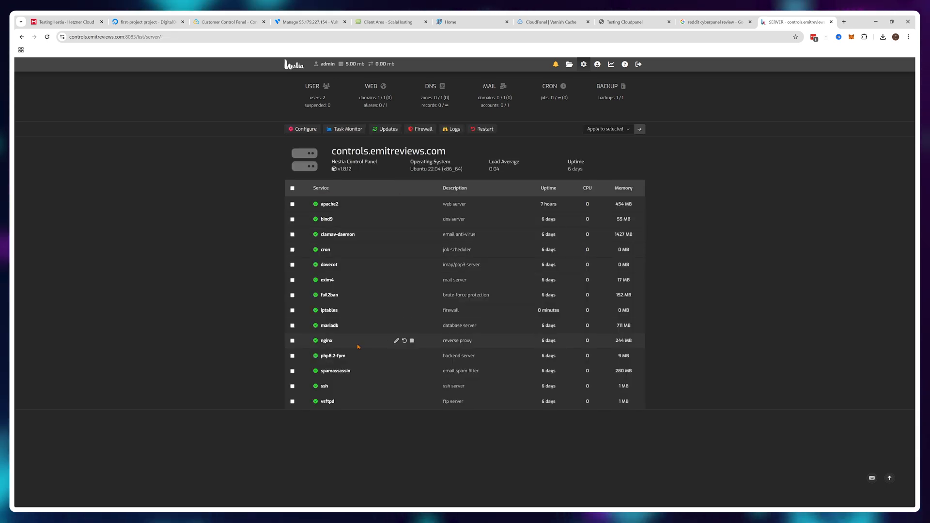
mouse_move(390, 346)
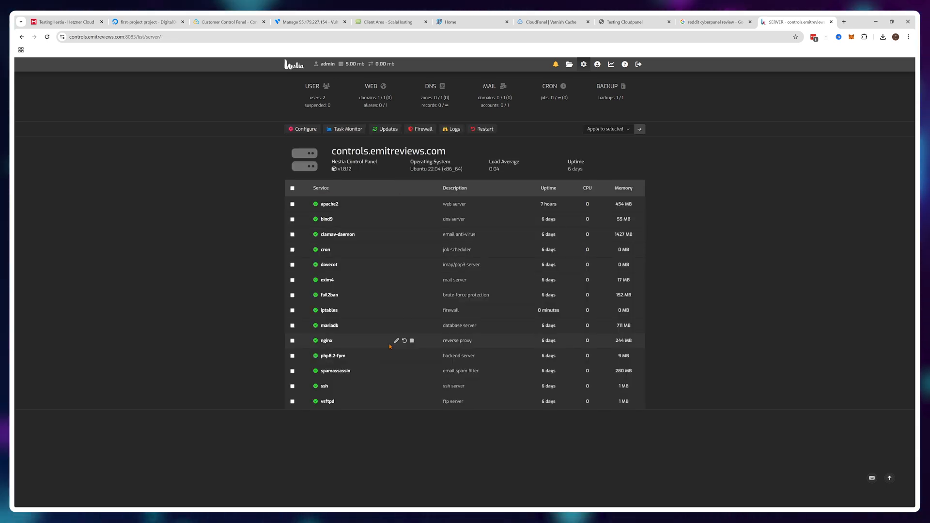
click(396, 340)
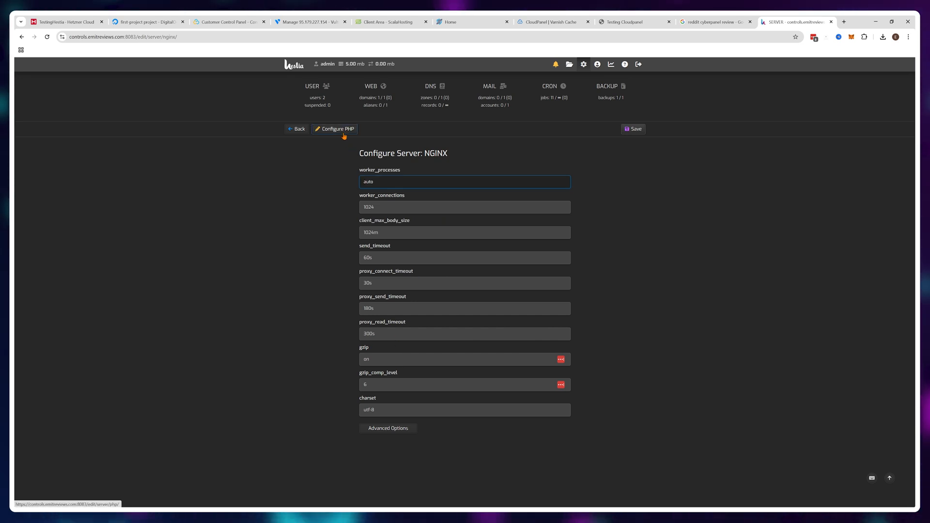
click(334, 129)
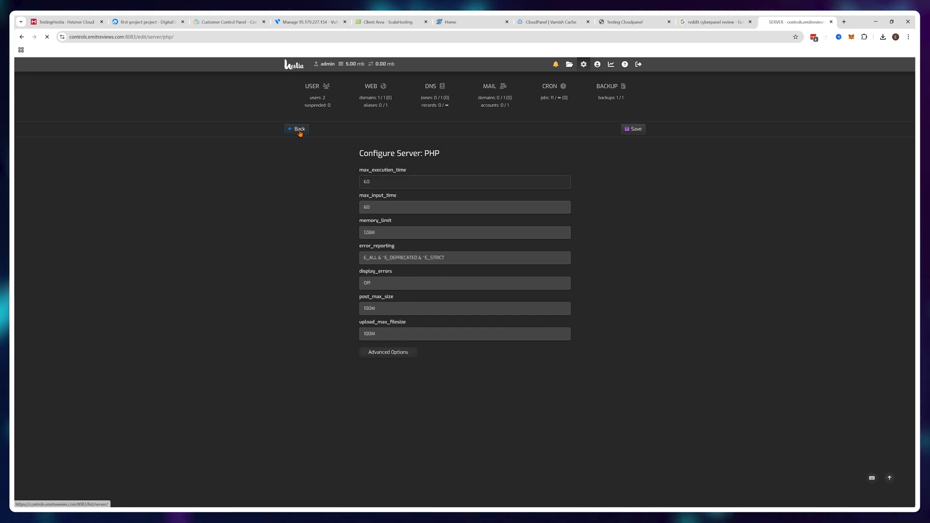
click(296, 129)
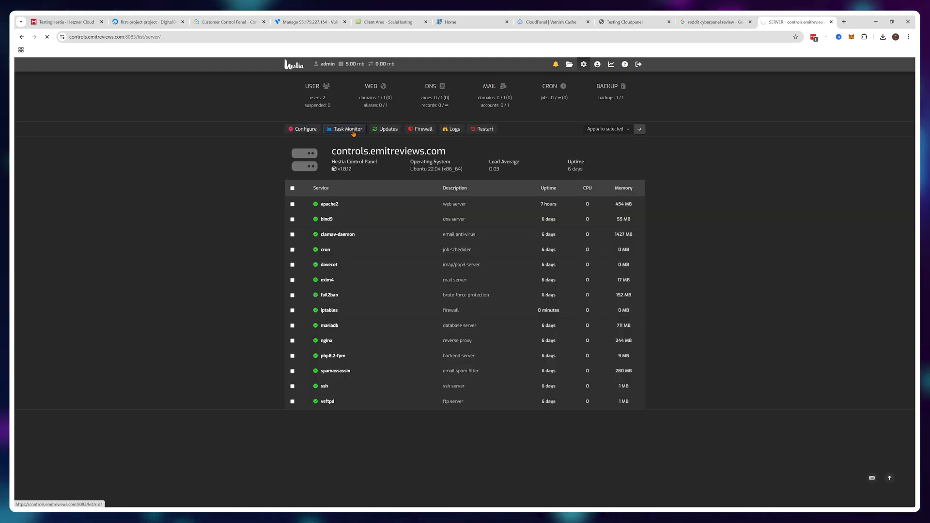
click(549, 22)
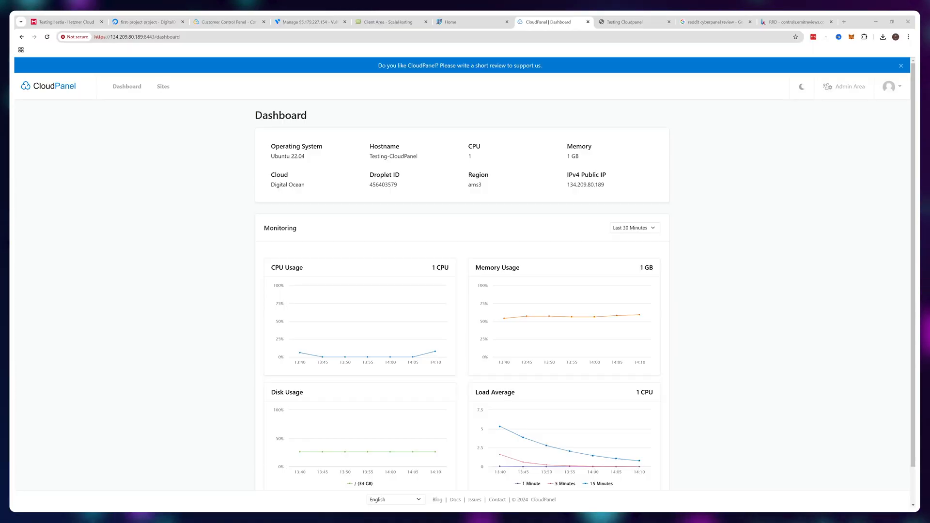
Open the Settings of site emitcloud.emitreviews.com from CloudPanel's Sites list
click(900, 65)
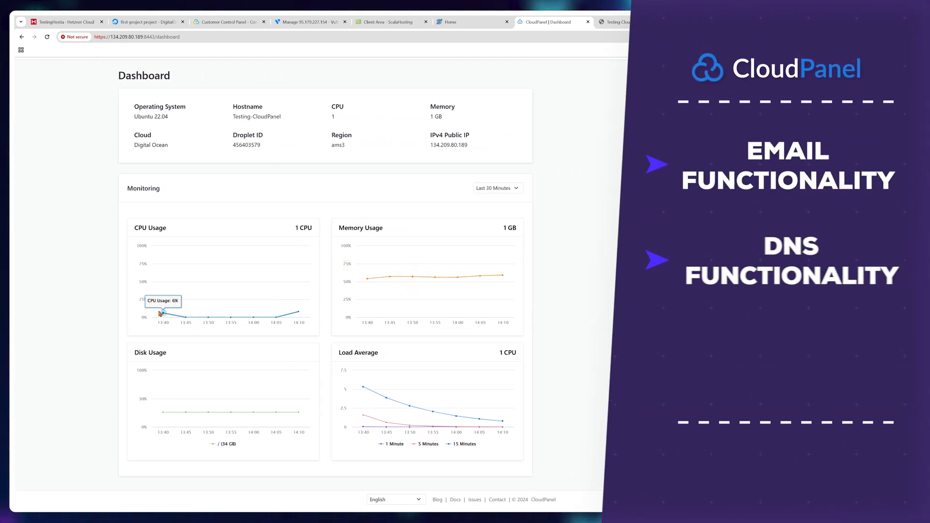
mouse_move(277, 318)
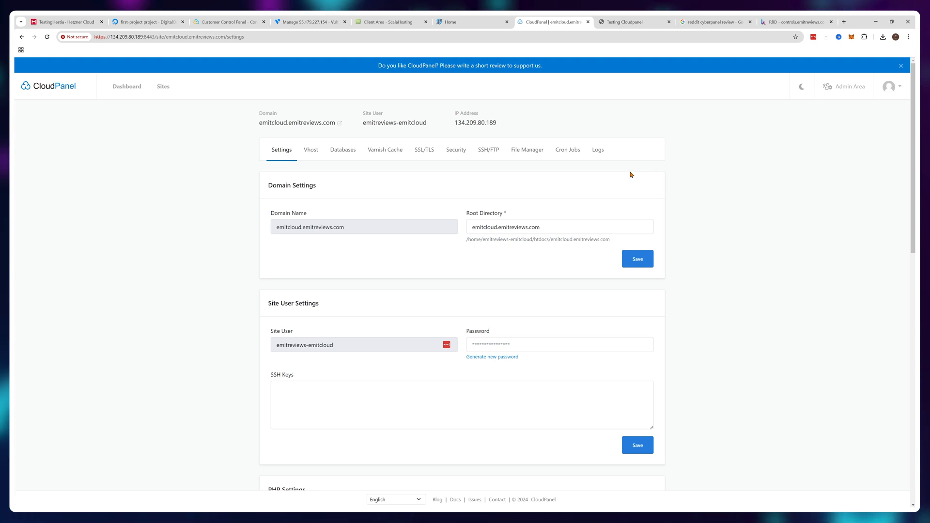
mouse_move(343, 168)
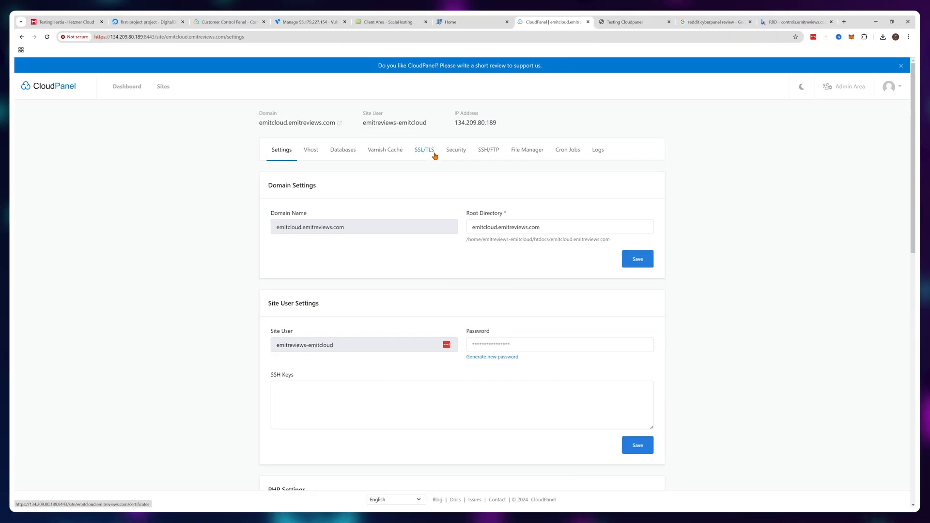
Review the site's SSL certificates, security settings and the admin user management page
click(425, 150)
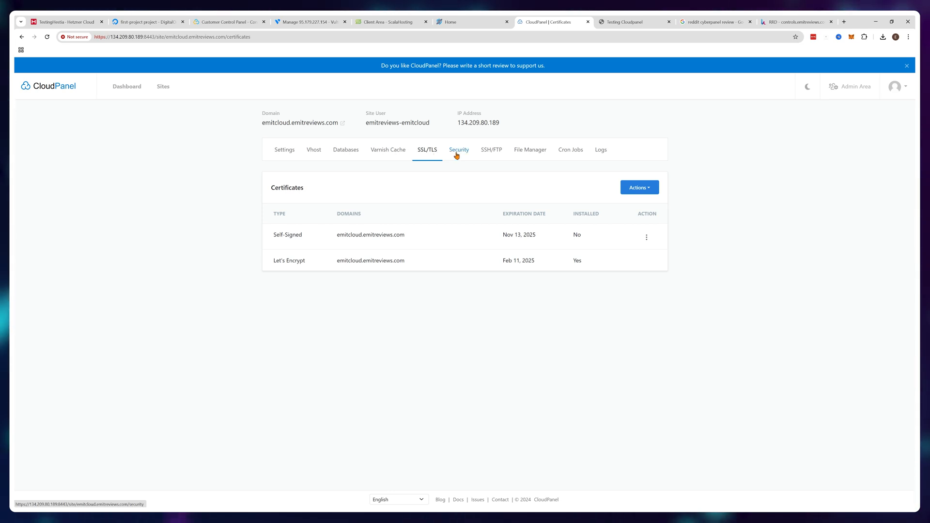
click(455, 150)
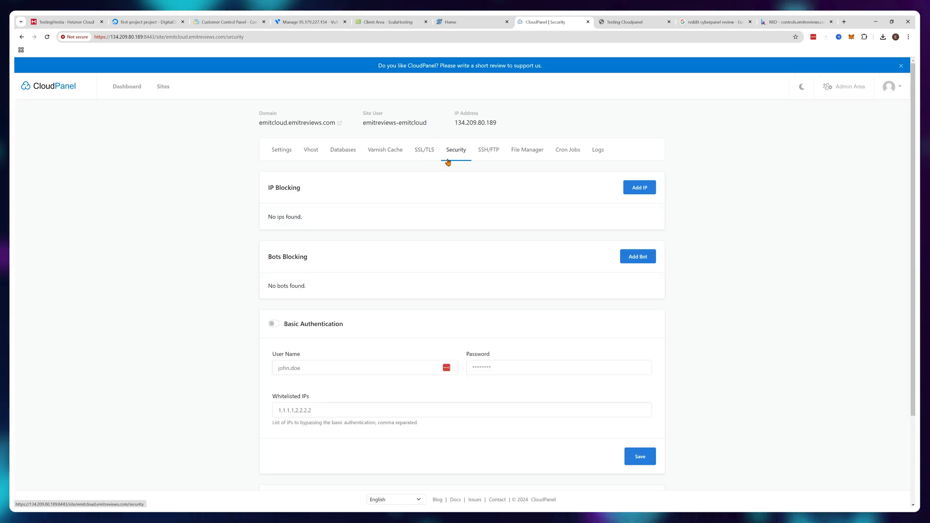
mouse_move(421, 246)
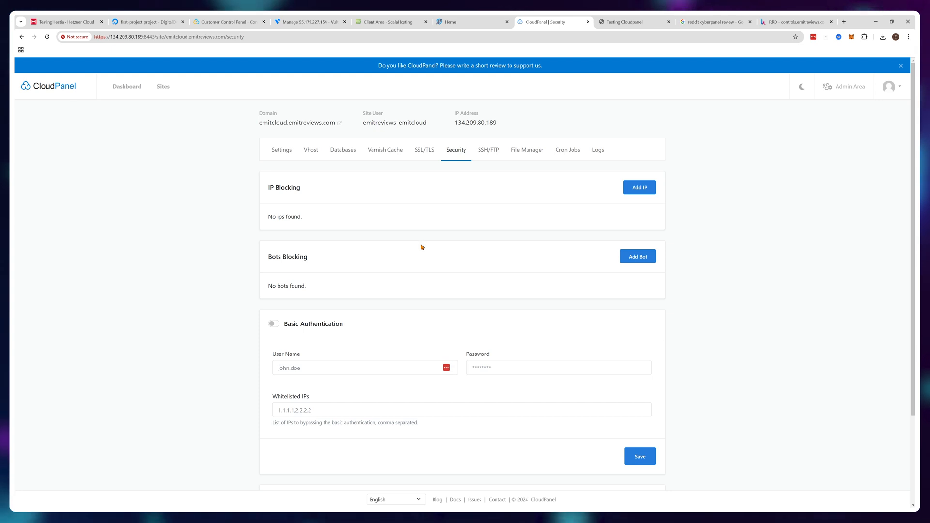
click(845, 86)
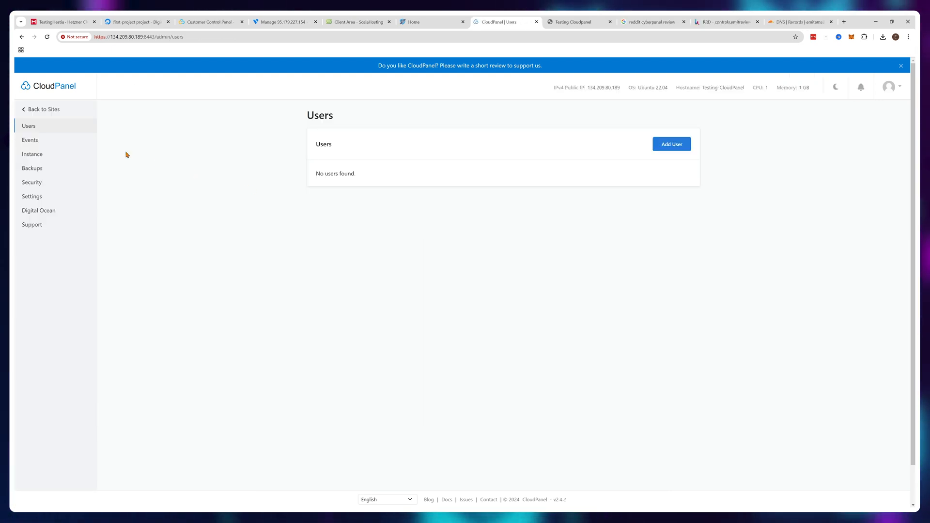
Choose Digital Ocean for remote backups, enable automatic snapshots and pick a snapshot frequency
click(32, 168)
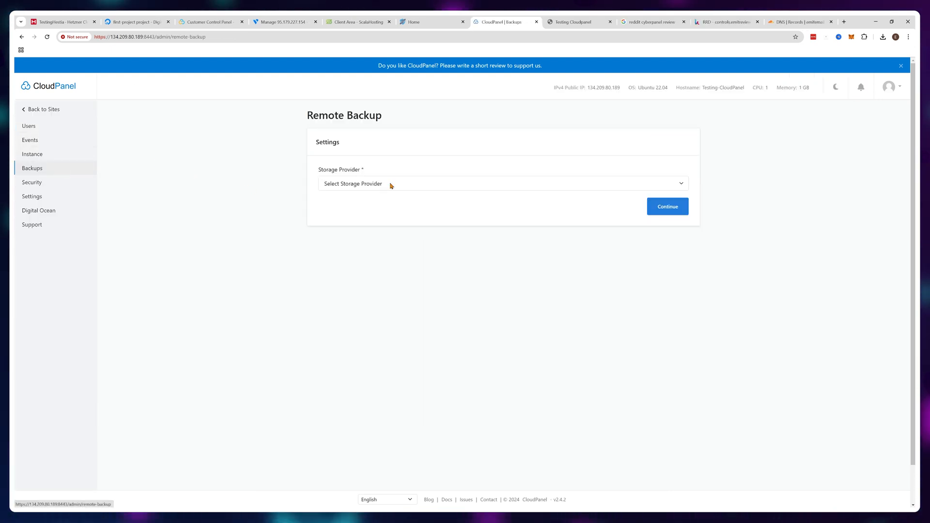
click(500, 183)
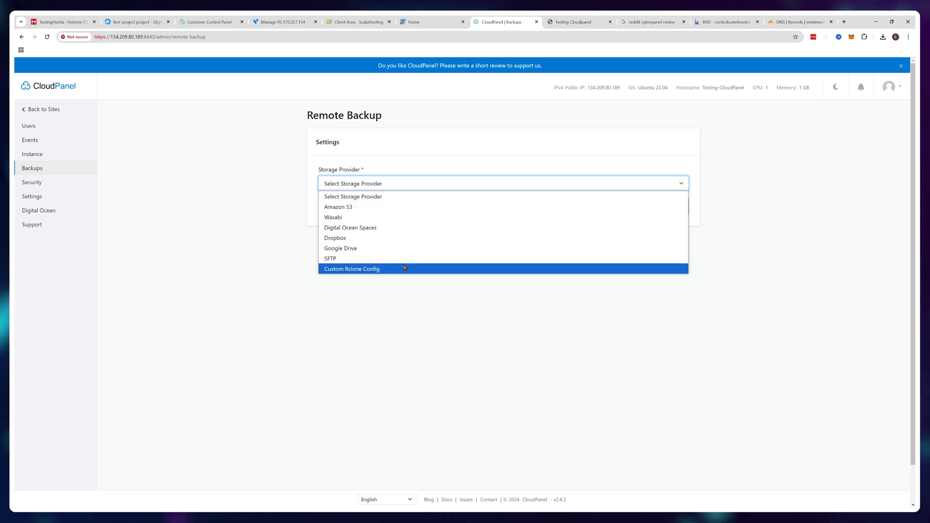
click(38, 211)
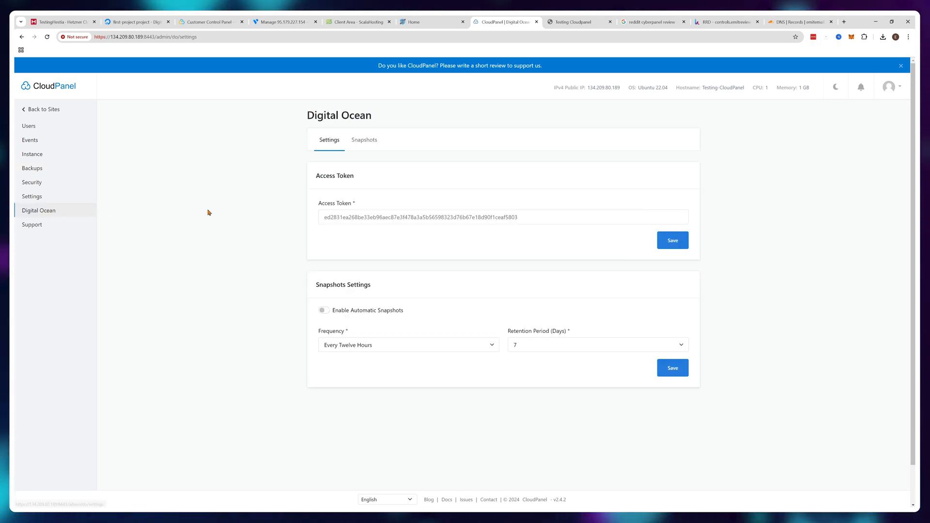
click(325, 310)
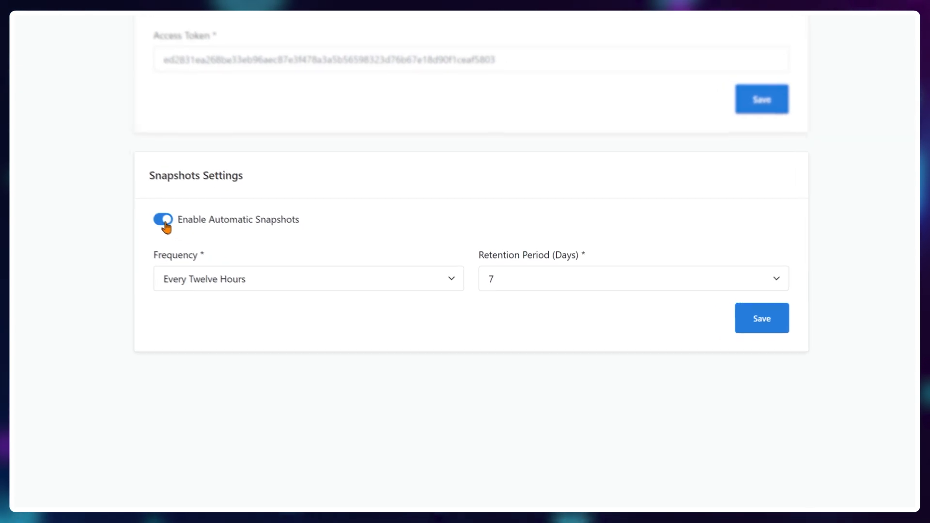
click(308, 279)
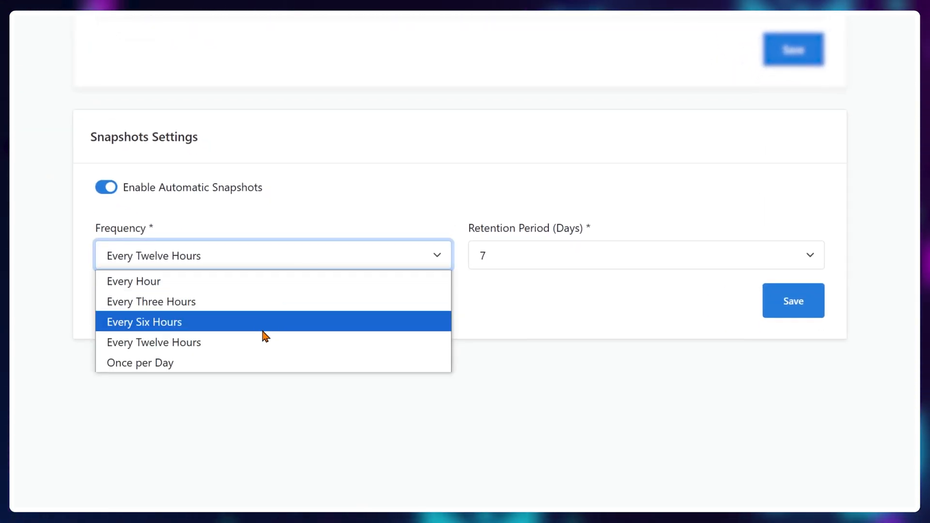
click(140, 363)
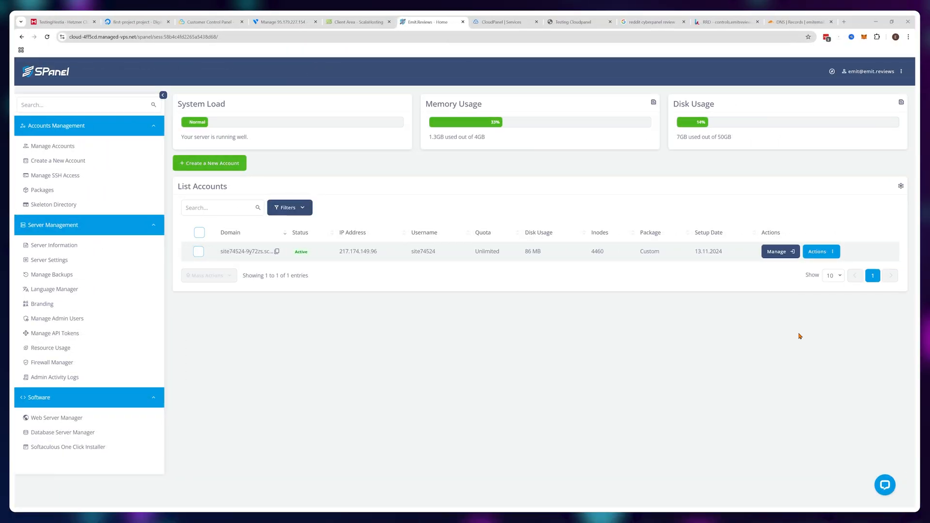
mouse_move(58, 160)
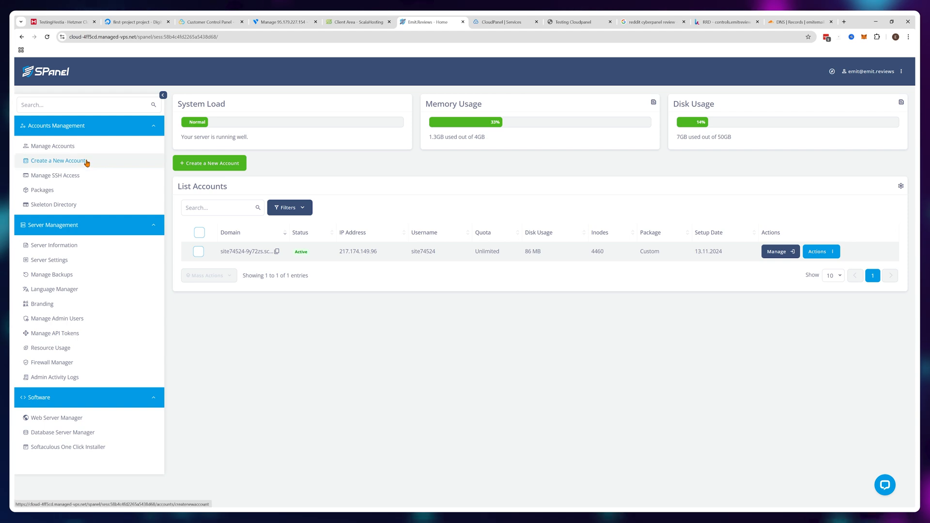
click(58, 160)
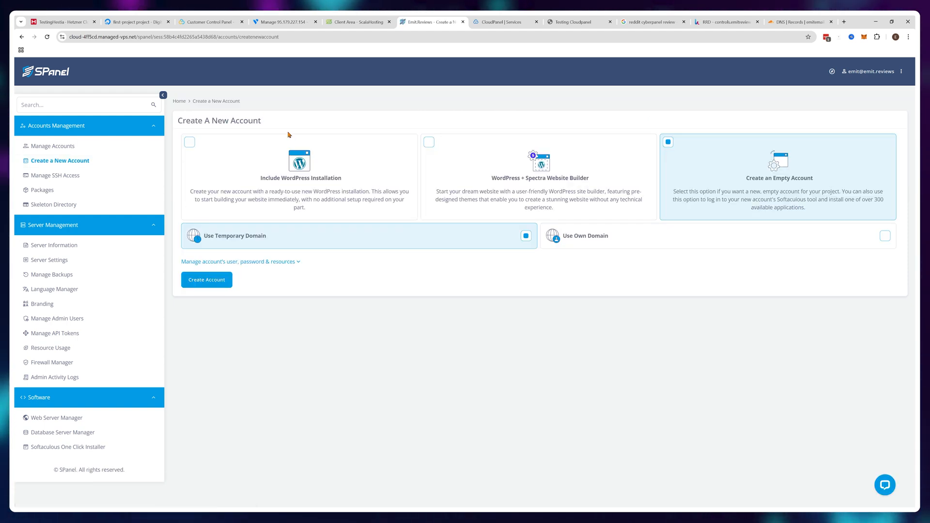
click(237, 261)
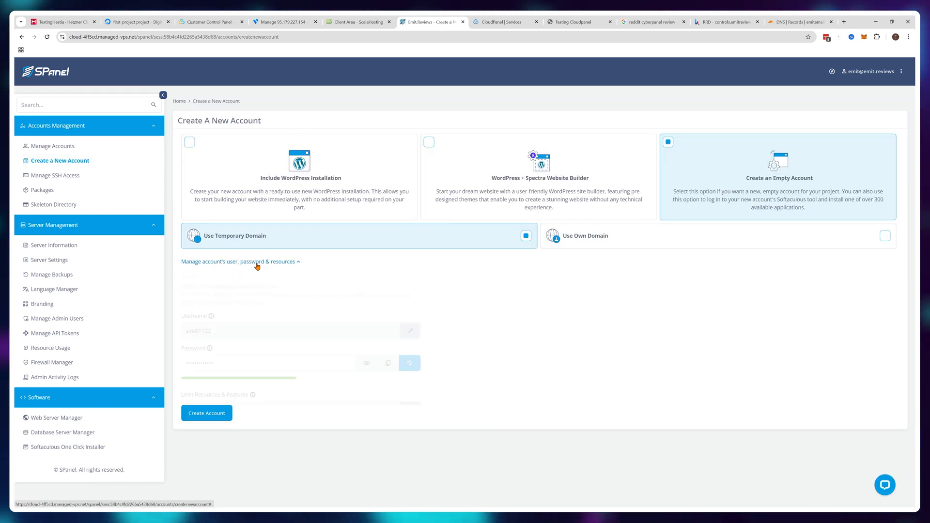
click(239, 262)
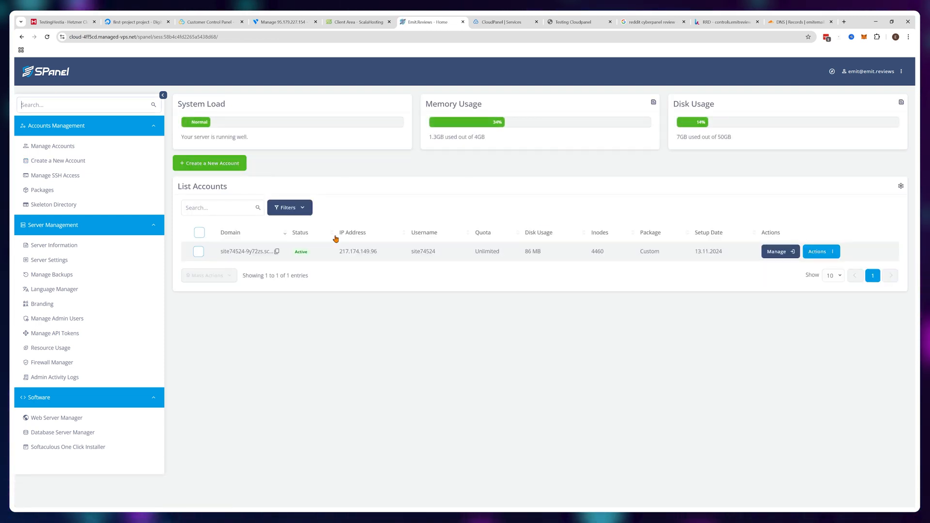
click(56, 418)
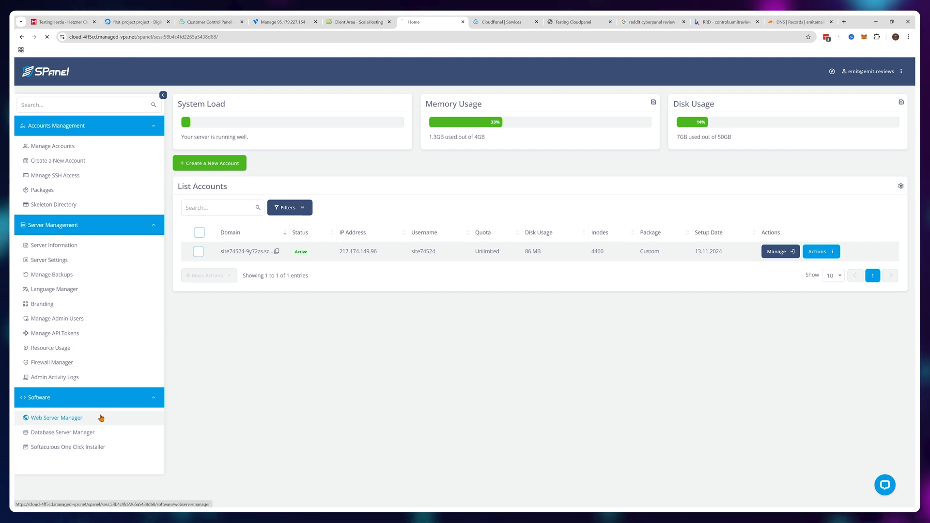
click(57, 417)
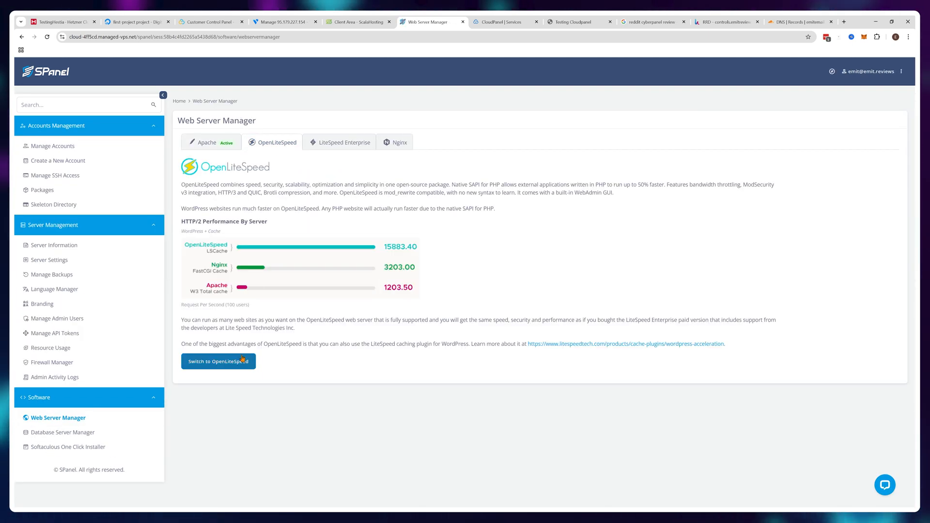
click(396, 142)
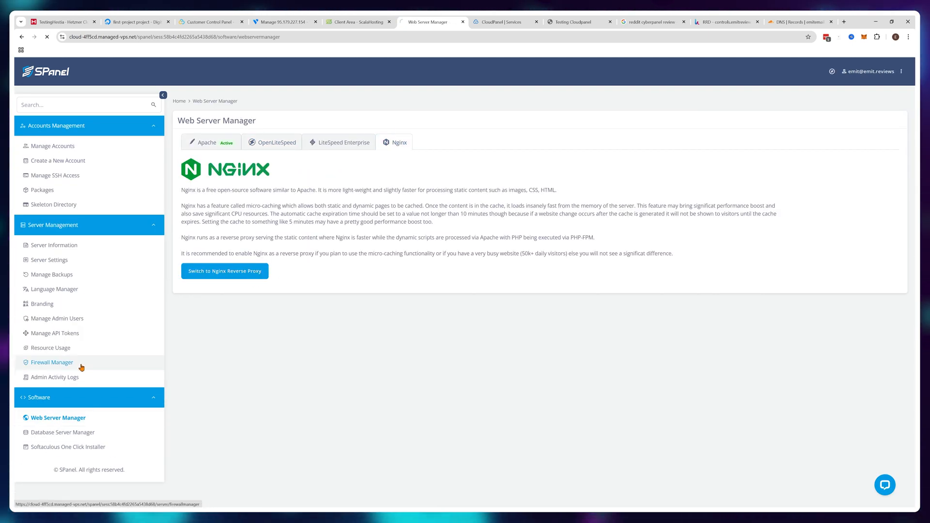
click(52, 362)
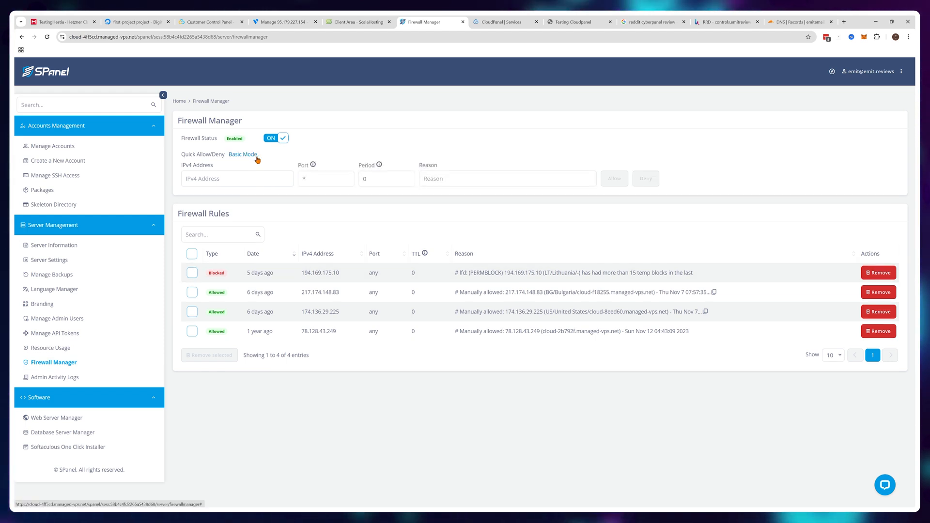
click(243, 154)
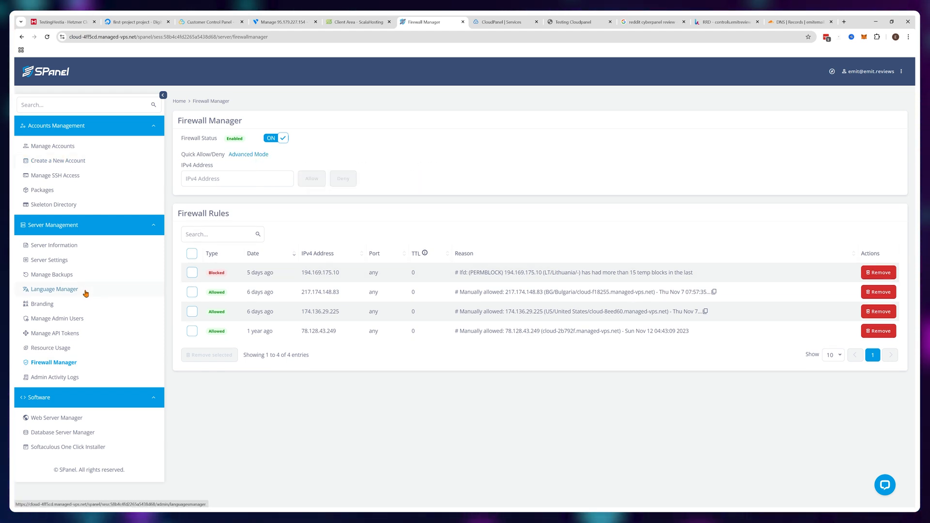
click(42, 303)
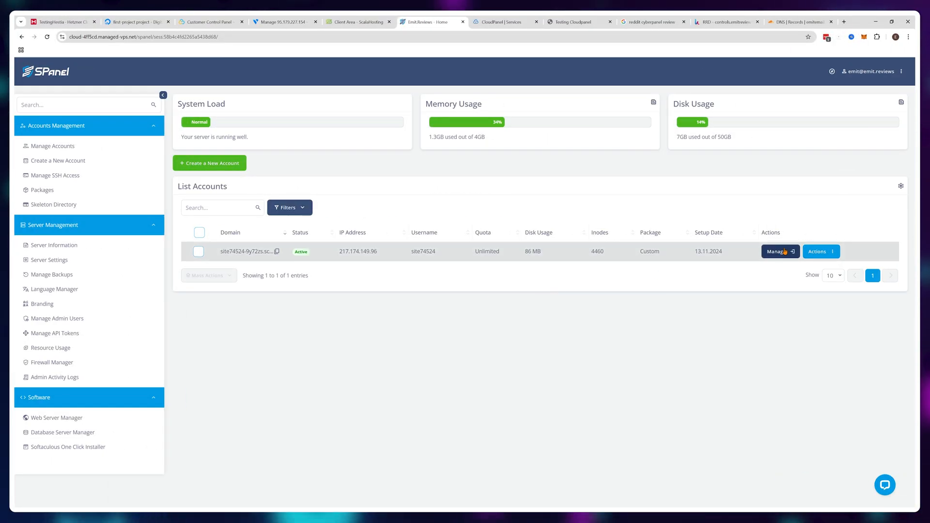
Open the site74524 account panel and manage its WordPress installation to view themes
click(778, 251)
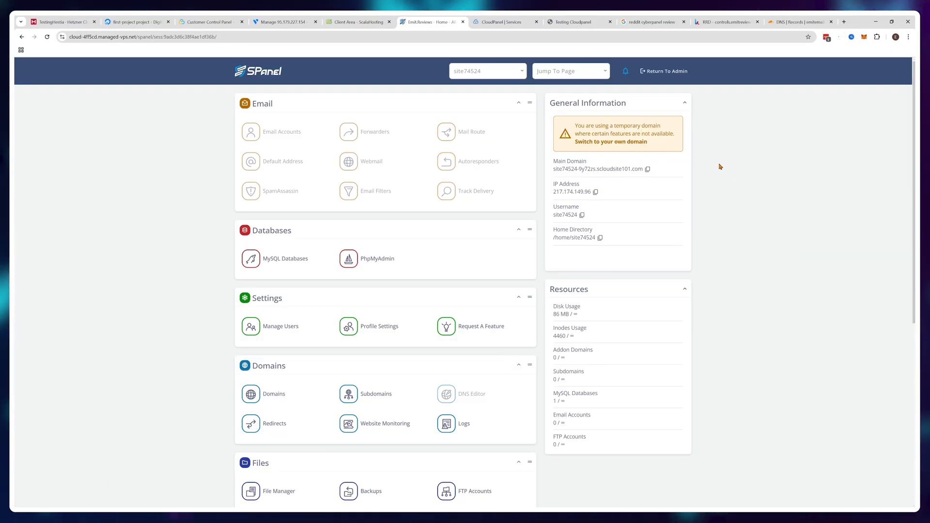
scroll(down, 3)
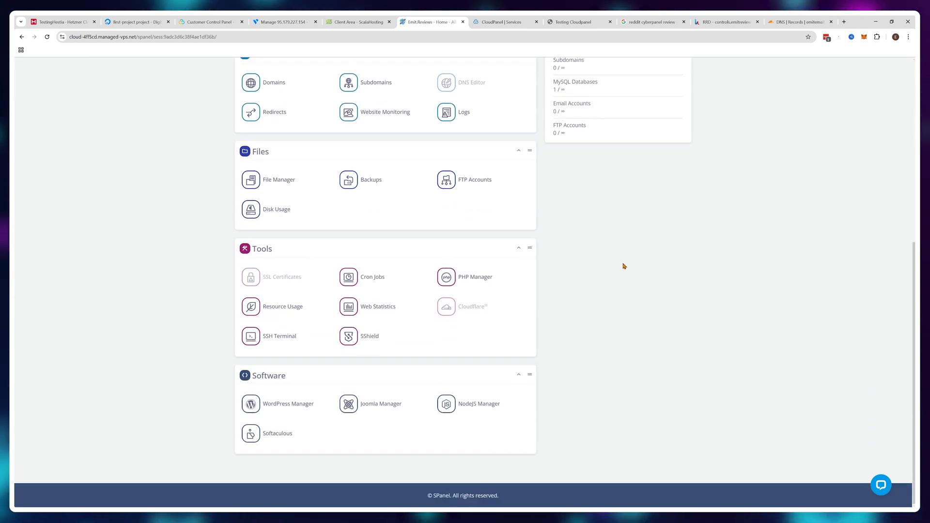
scroll(up, 3)
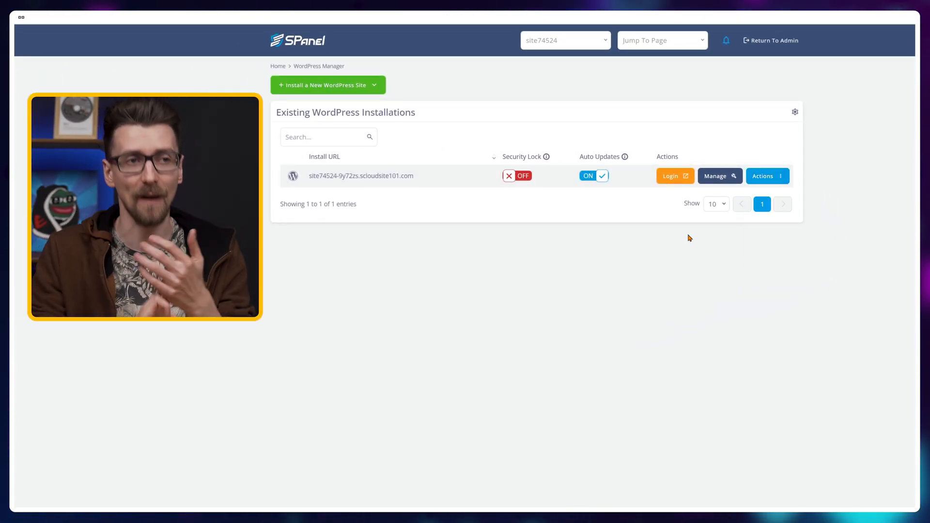
click(718, 175)
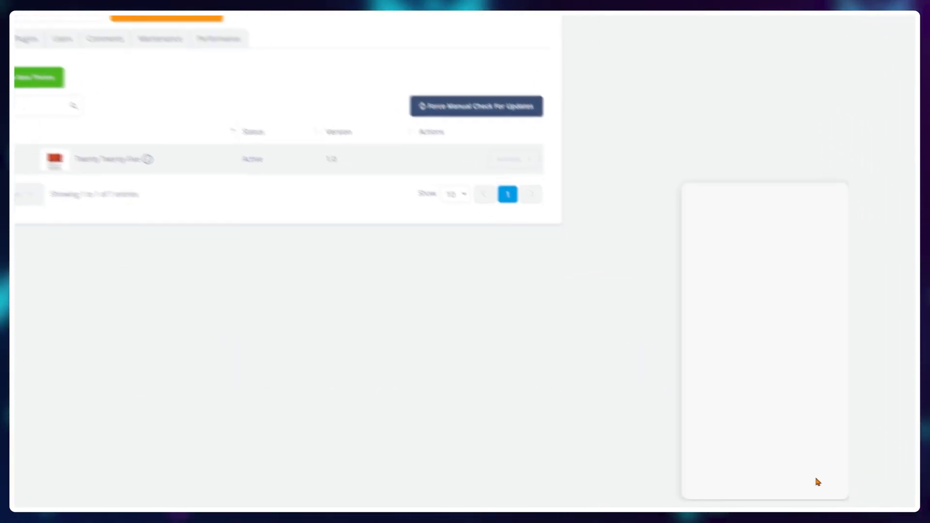
click(613, 317)
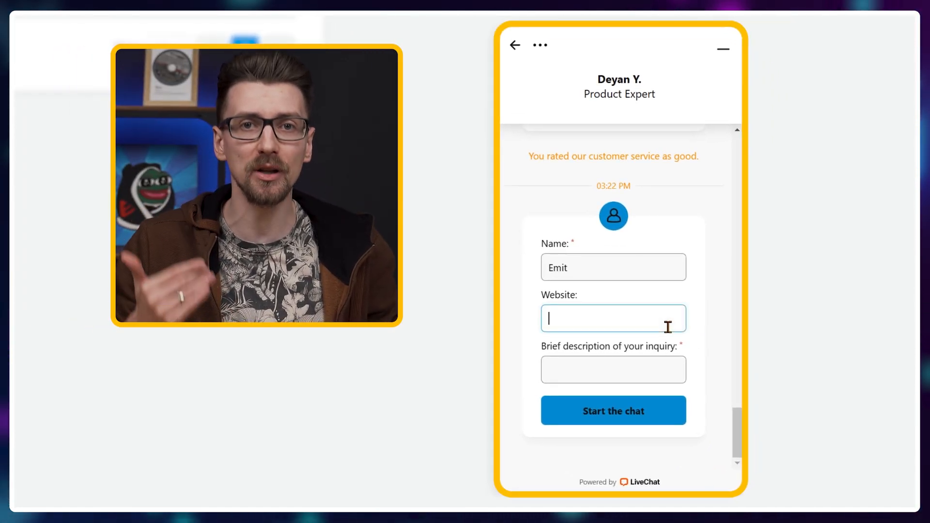
text(scala.emitrev)
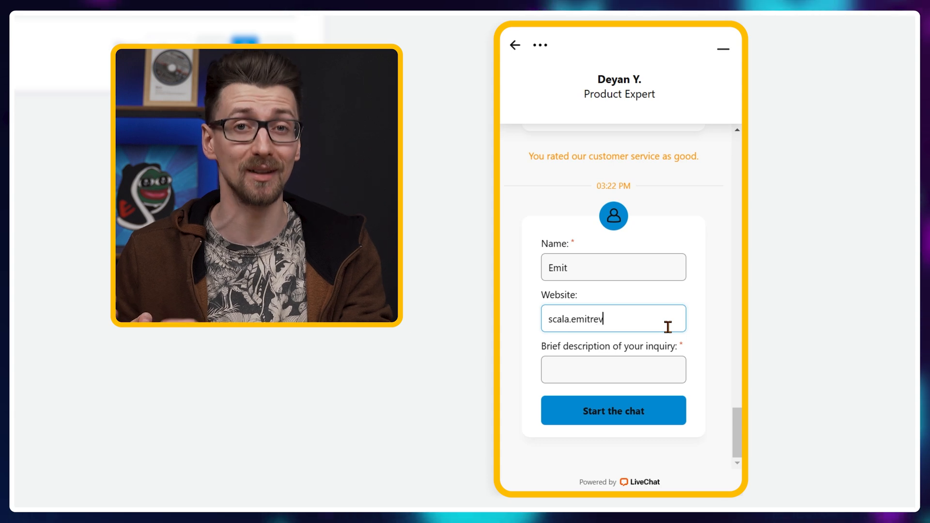
text(Hey)
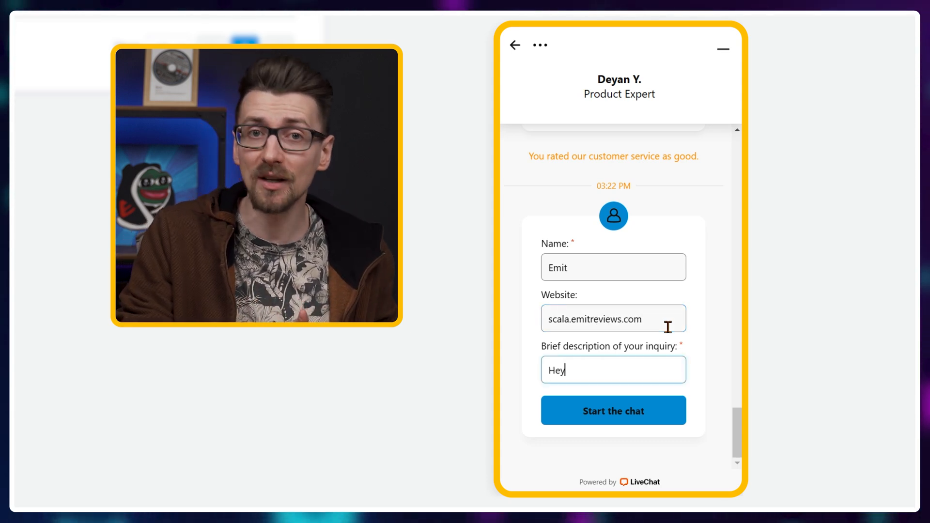
text(, I'm havin tr)
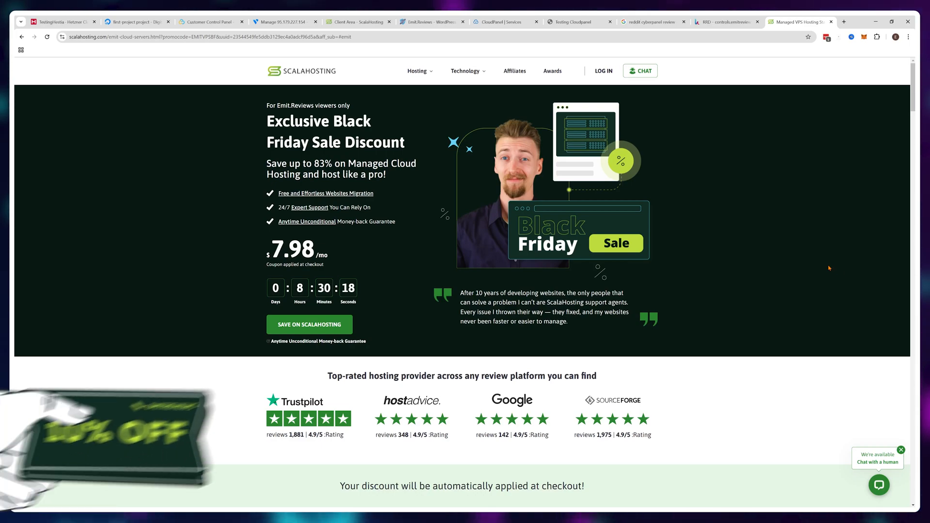
scroll(down, 3)
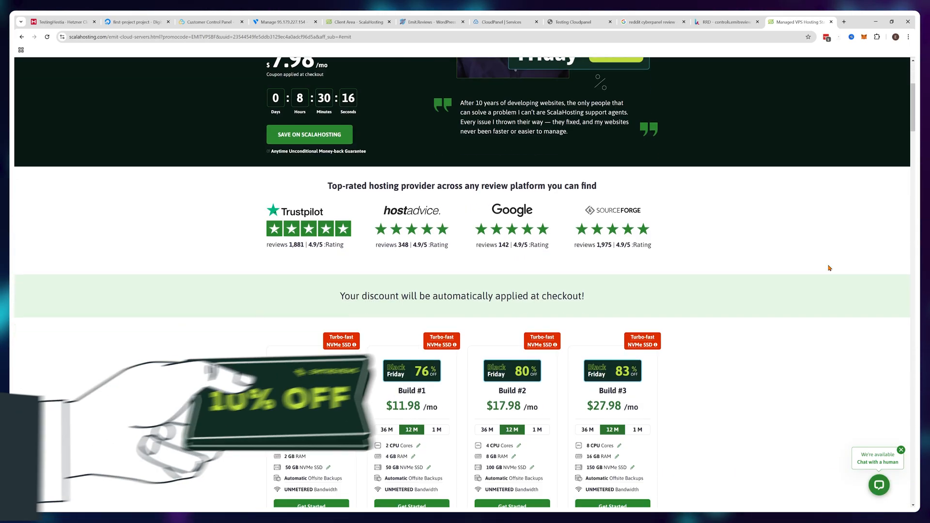
scroll(down, 3)
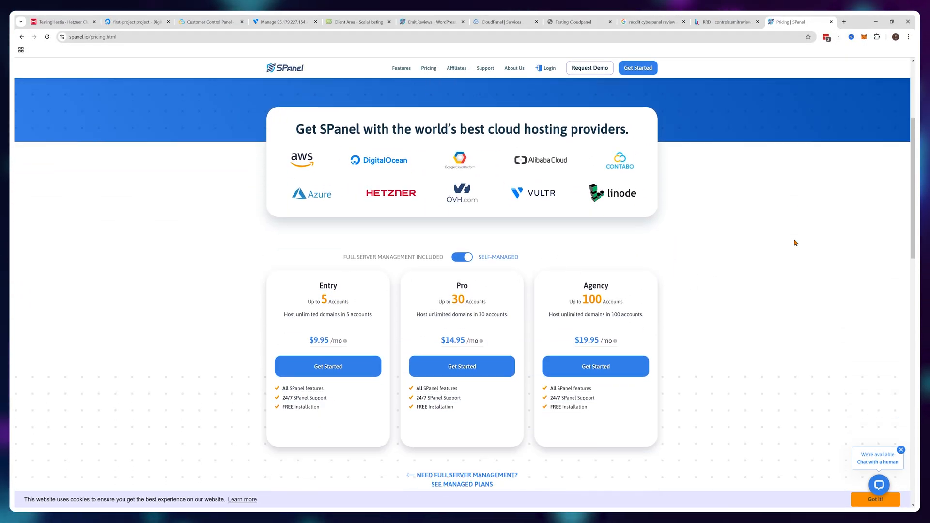
Scroll down to the Entry, Pro and Agency self-managed plans at $9.95, $14.95 and $19.95
scroll(down, 3)
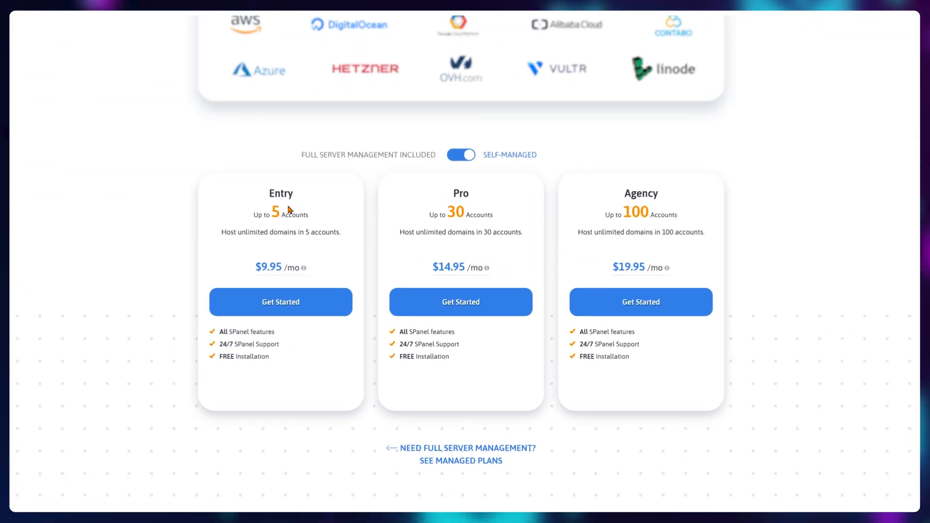
scroll(down, 3)
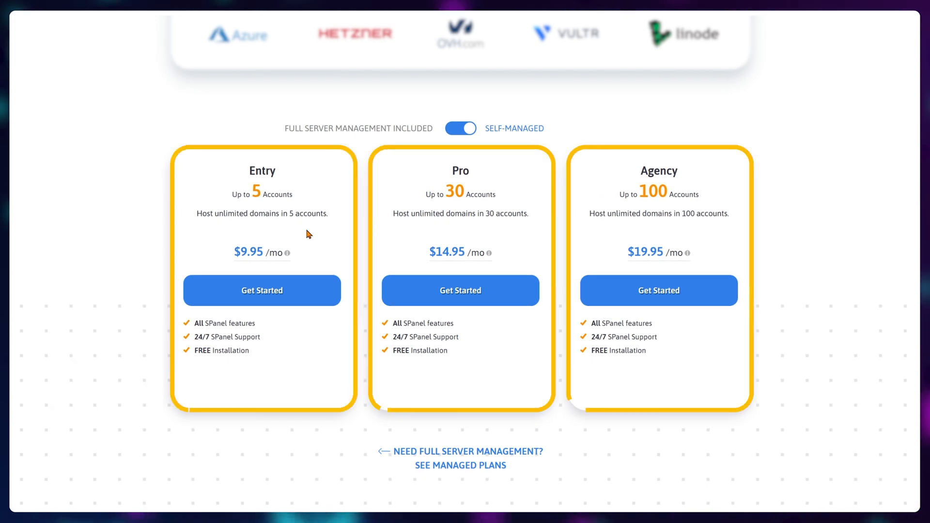